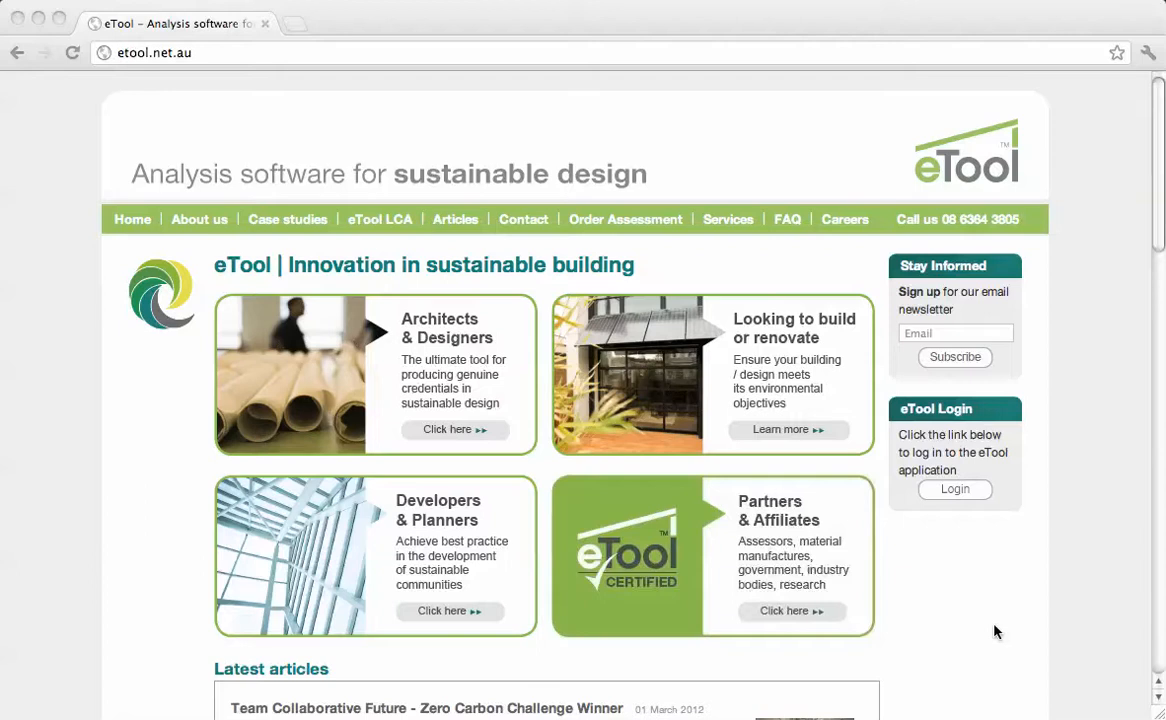
Step: Reach the eTool log-on page from etool.net.au and sign in with the pre-filled account
{"action": "left_click", "coordinate": [954, 489]}
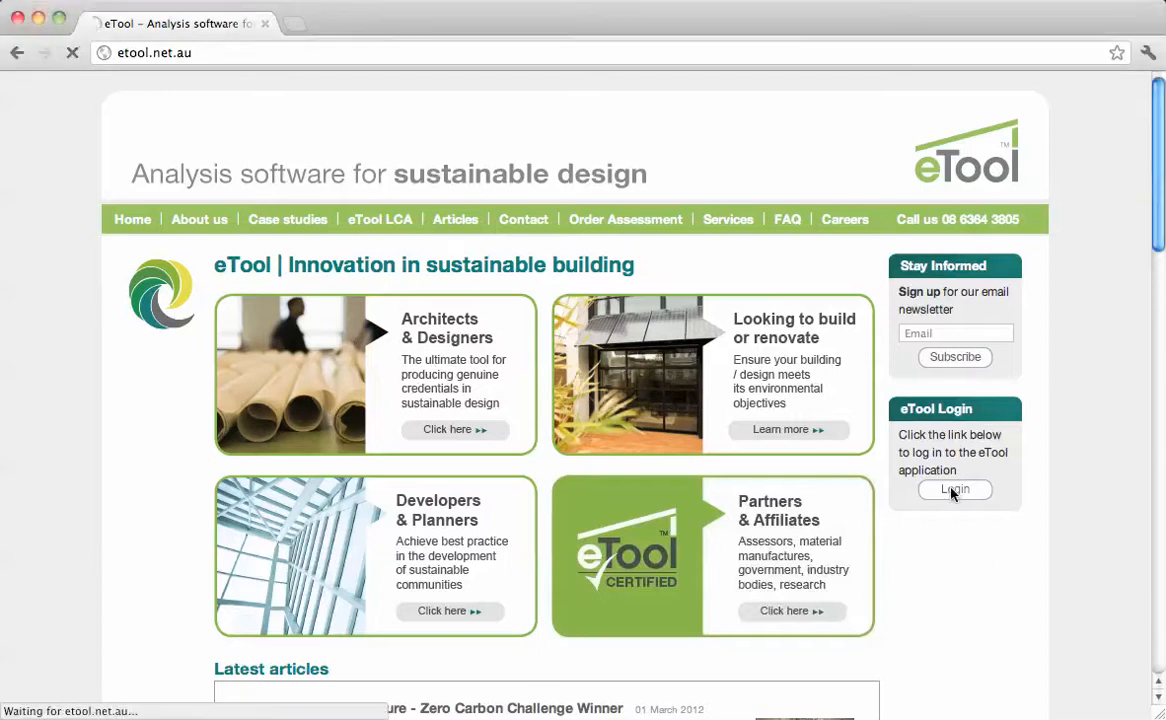
{"action": "left_click", "coordinate": [953, 490]}
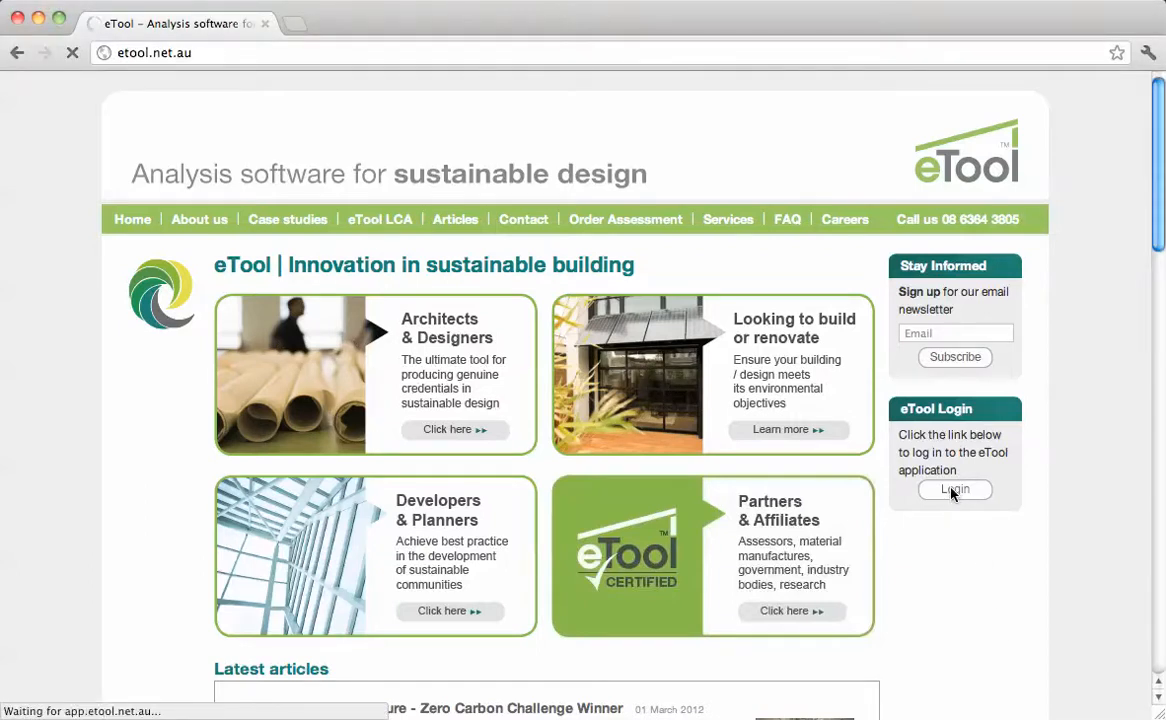
{"action": "left_click", "coordinate": [954, 489]}
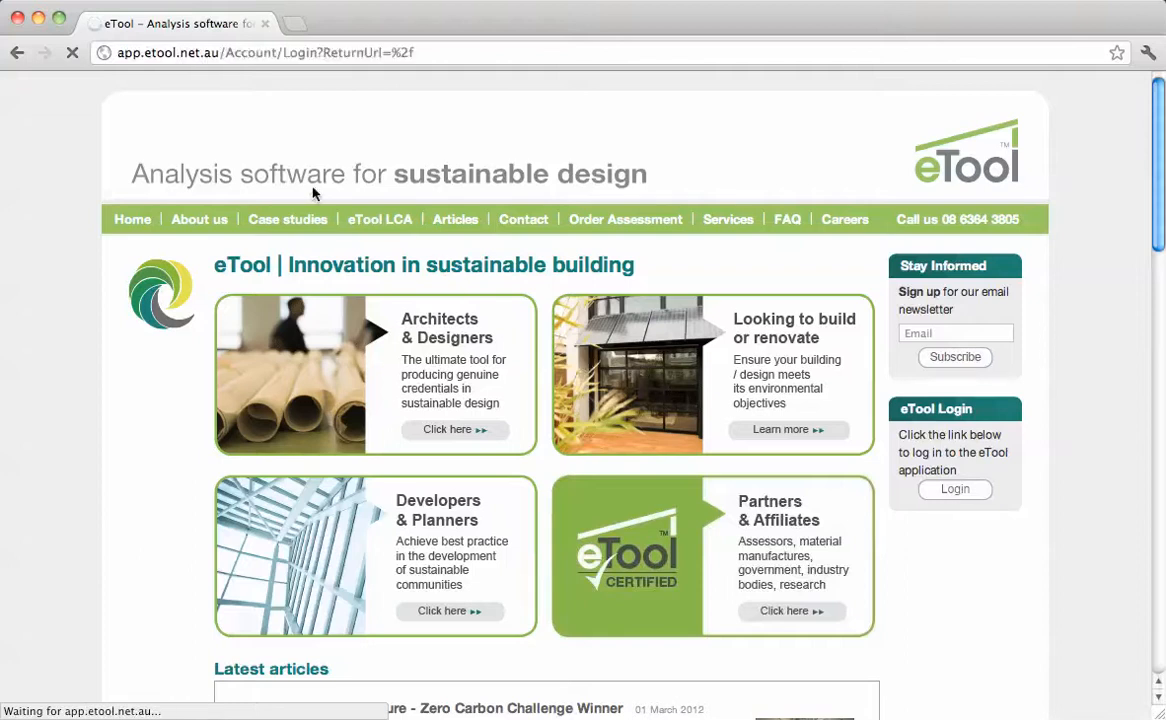
{"action": "left_click", "coordinate": [954, 489]}
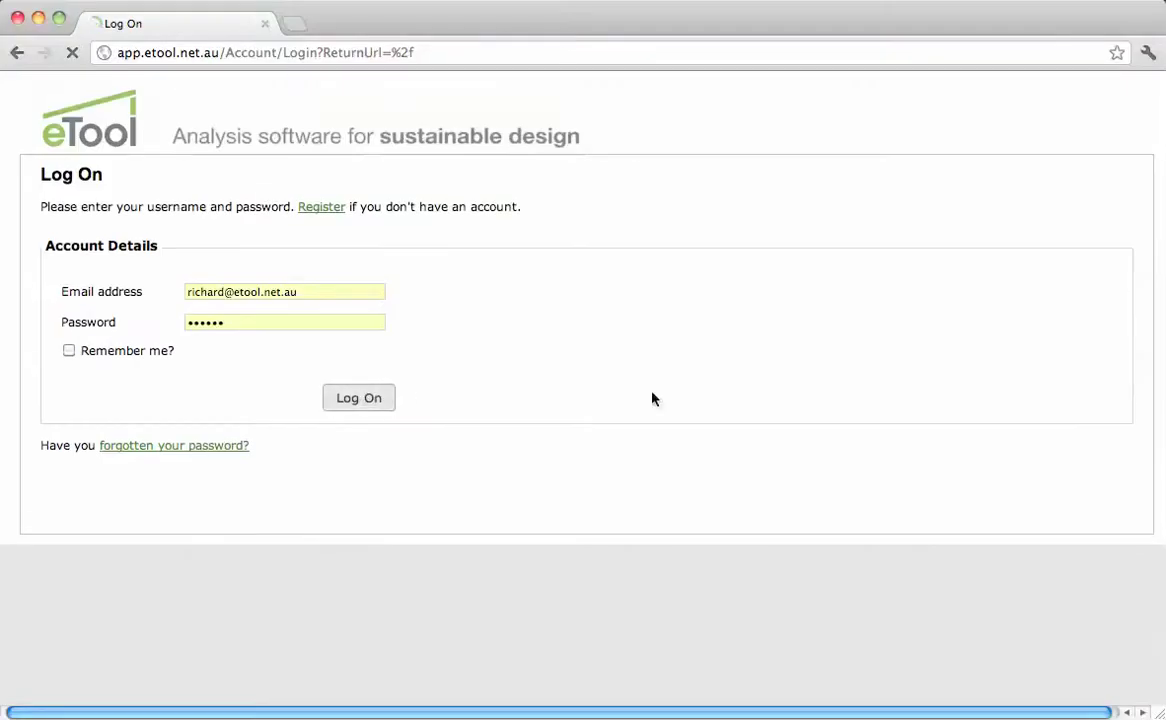
{"action": "left_click", "coordinate": [358, 397]}
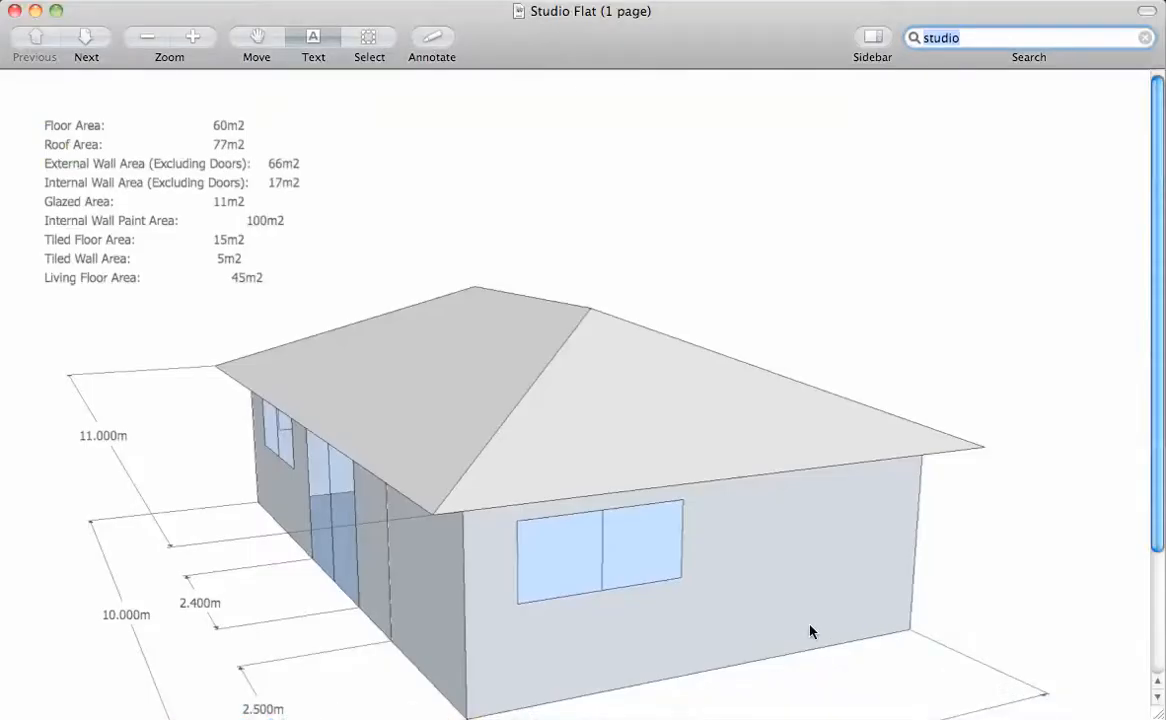
{"action": "mouse_move", "coordinate": [772, 616]}
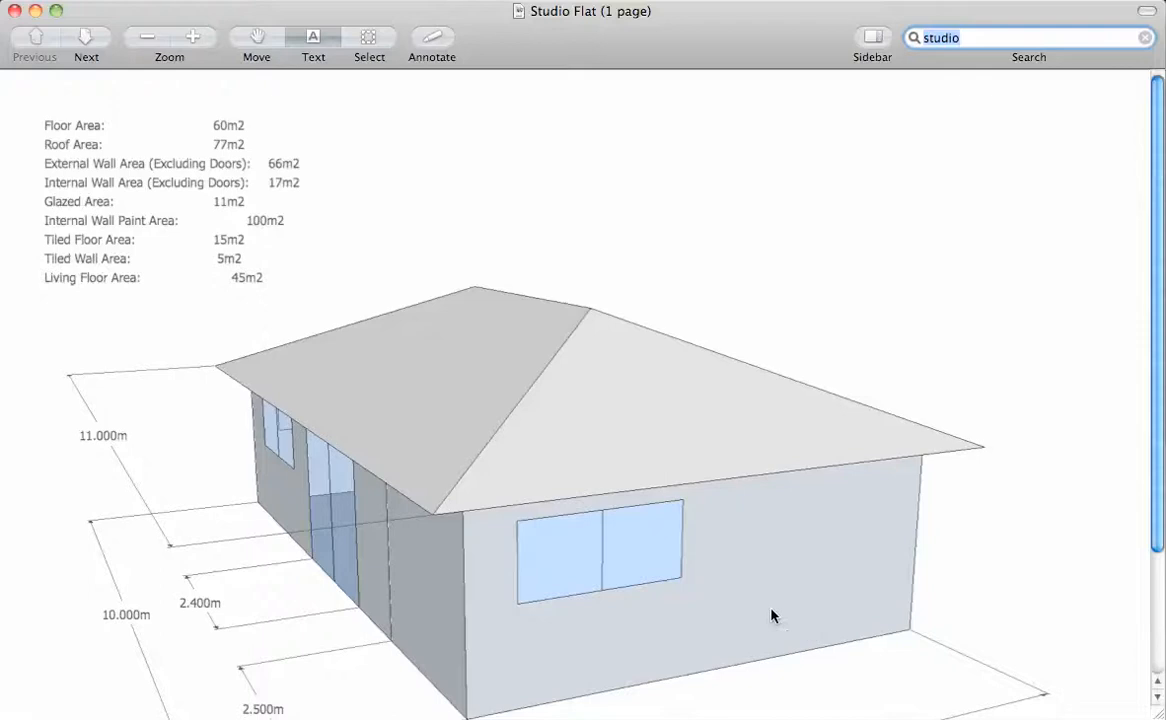
{"action": "mouse_move", "coordinate": [248, 162]}
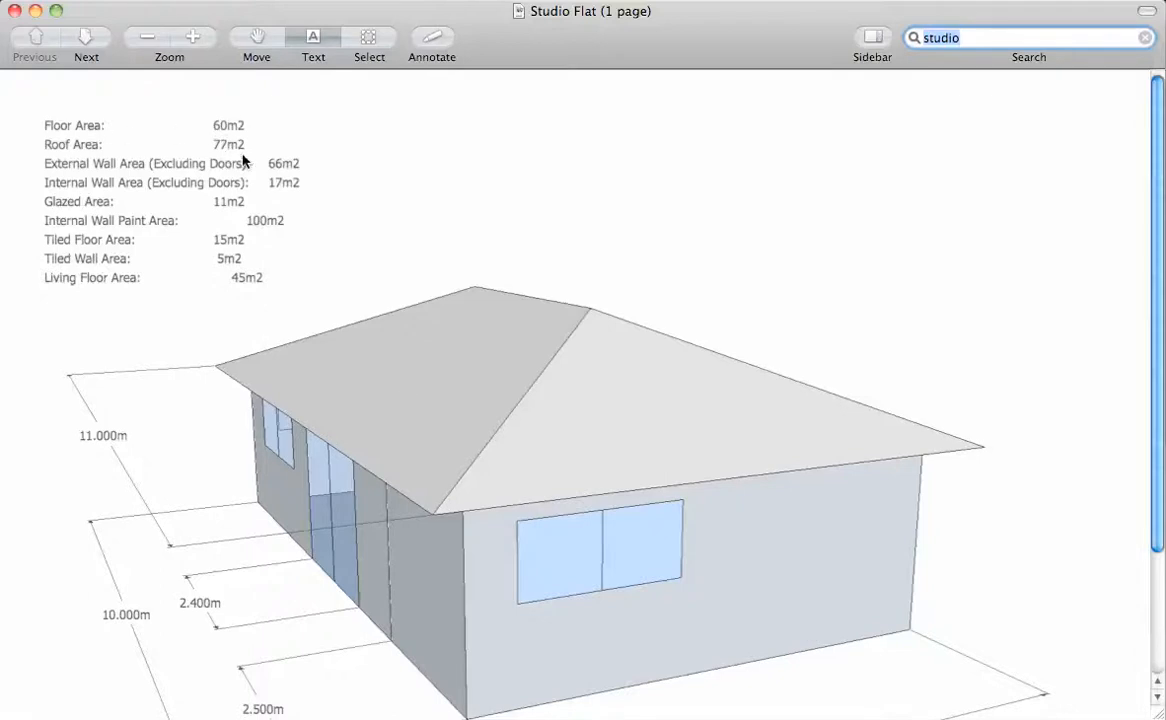
{"action": "mouse_move", "coordinate": [198, 431]}
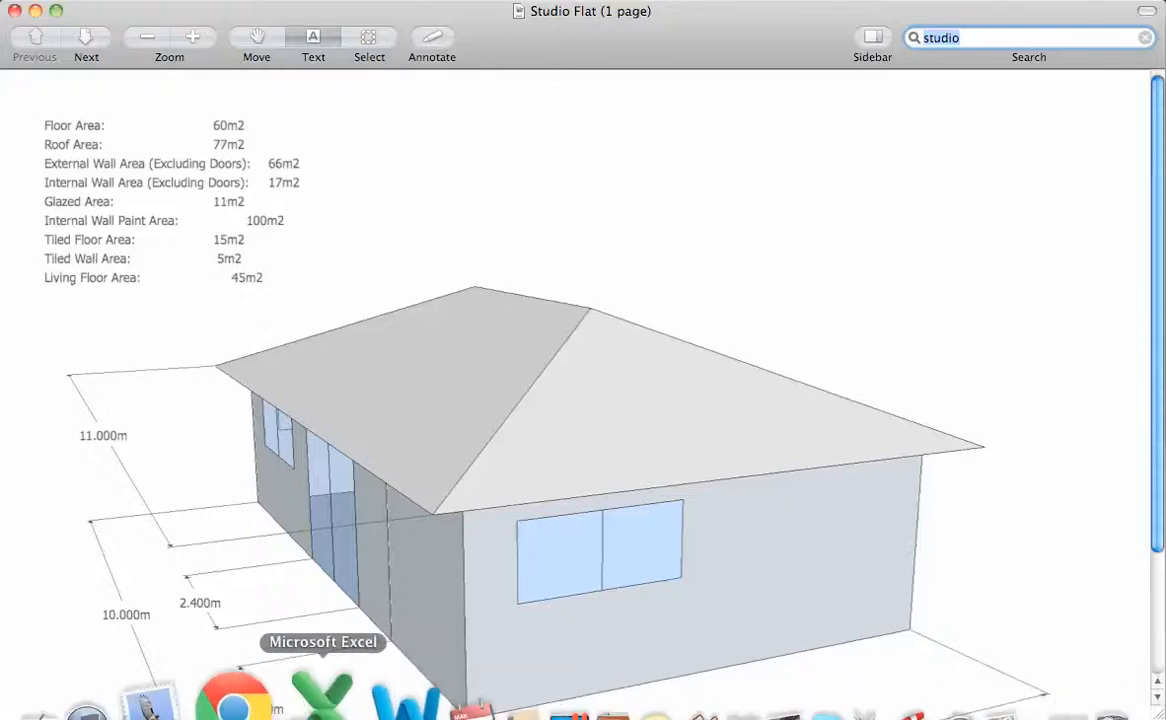
{"action": "mouse_move", "coordinate": [255, 695]}
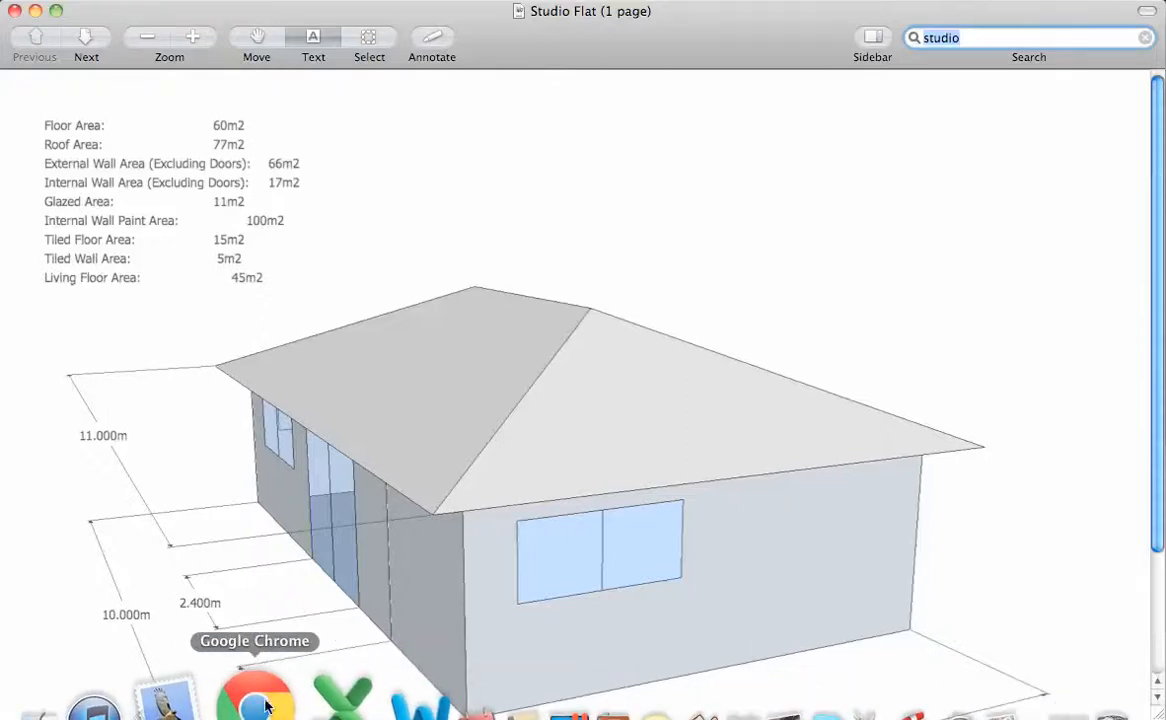
Step: Save a residential project 'Studio Self Contained Flat' in WA, postcode 6019, one occupant
{"action": "left_click", "coordinate": [254, 695]}
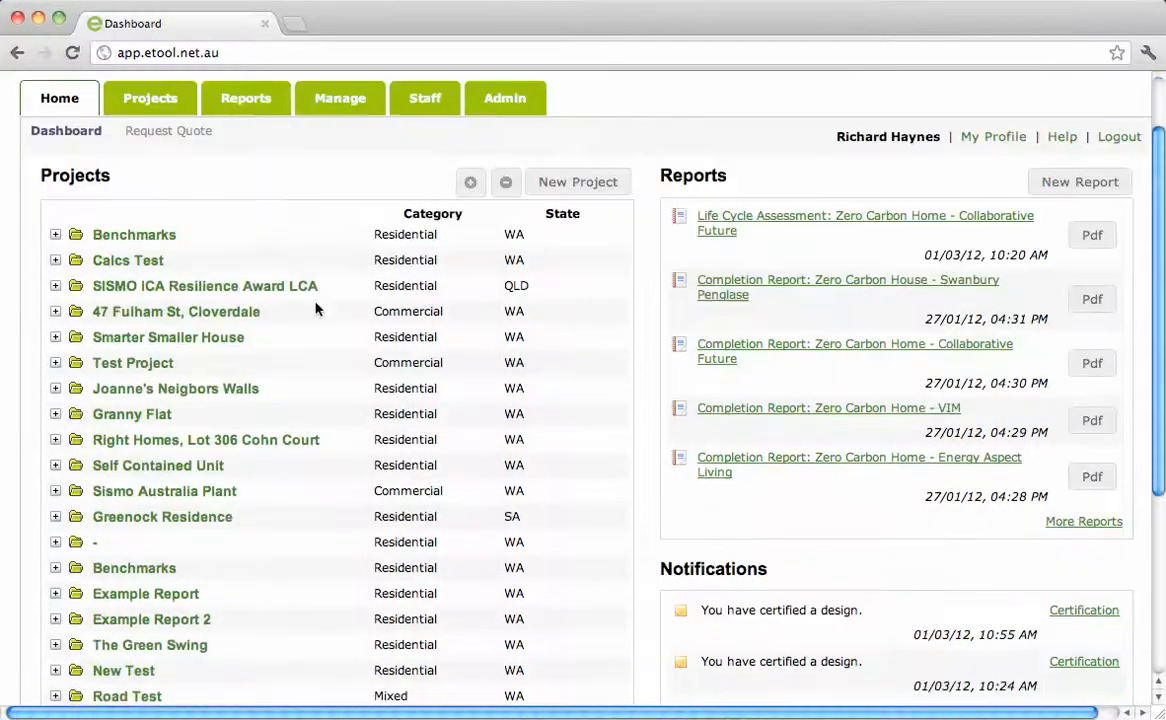
{"action": "left_click", "coordinate": [577, 181]}
{"action": "type", "text": "Studio Self Contained Flat"}
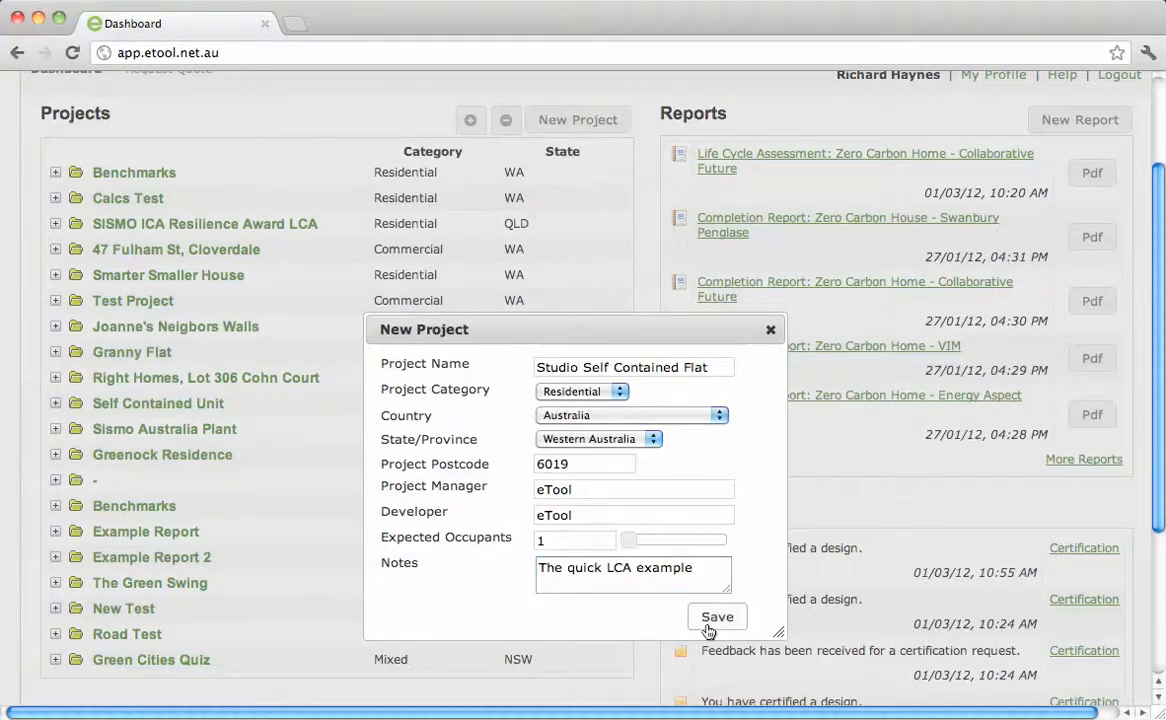
{"action": "left_click", "coordinate": [717, 616]}
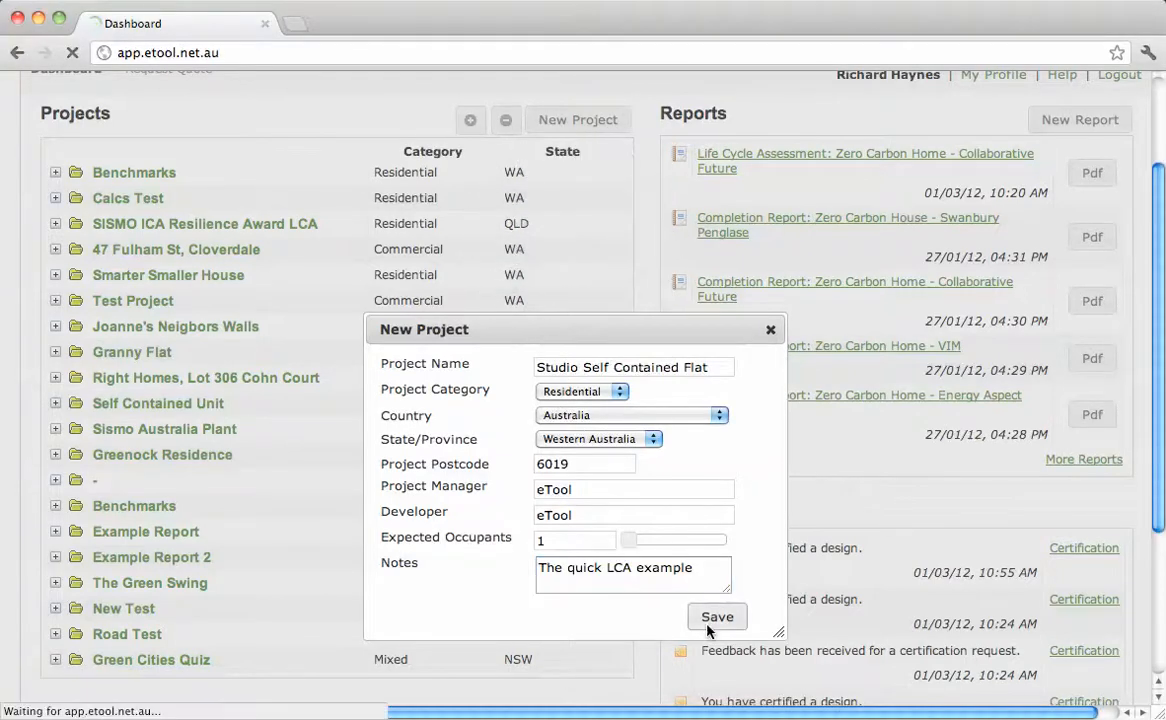
{"action": "left_click", "coordinate": [717, 616]}
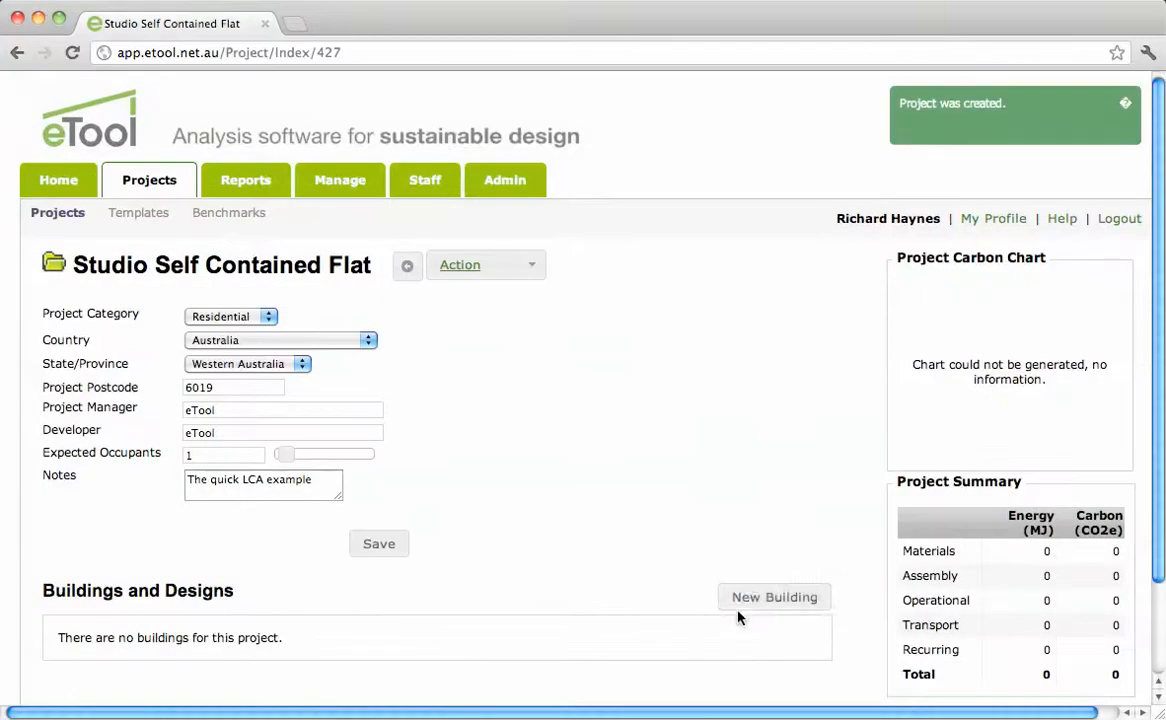
Step: Save detached brick-veneer building 'Stand alone Self Contained Unit' and create Design 1
{"action": "left_click", "coordinate": [774, 597]}
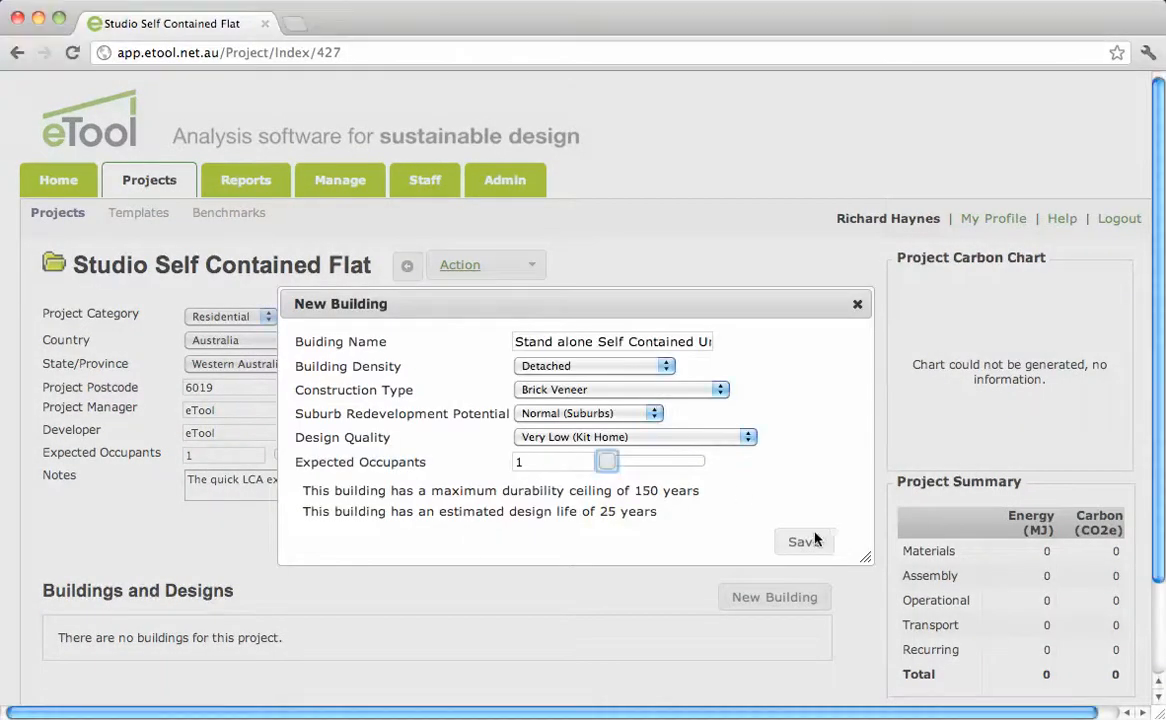
{"action": "mouse_move", "coordinate": [744, 553]}
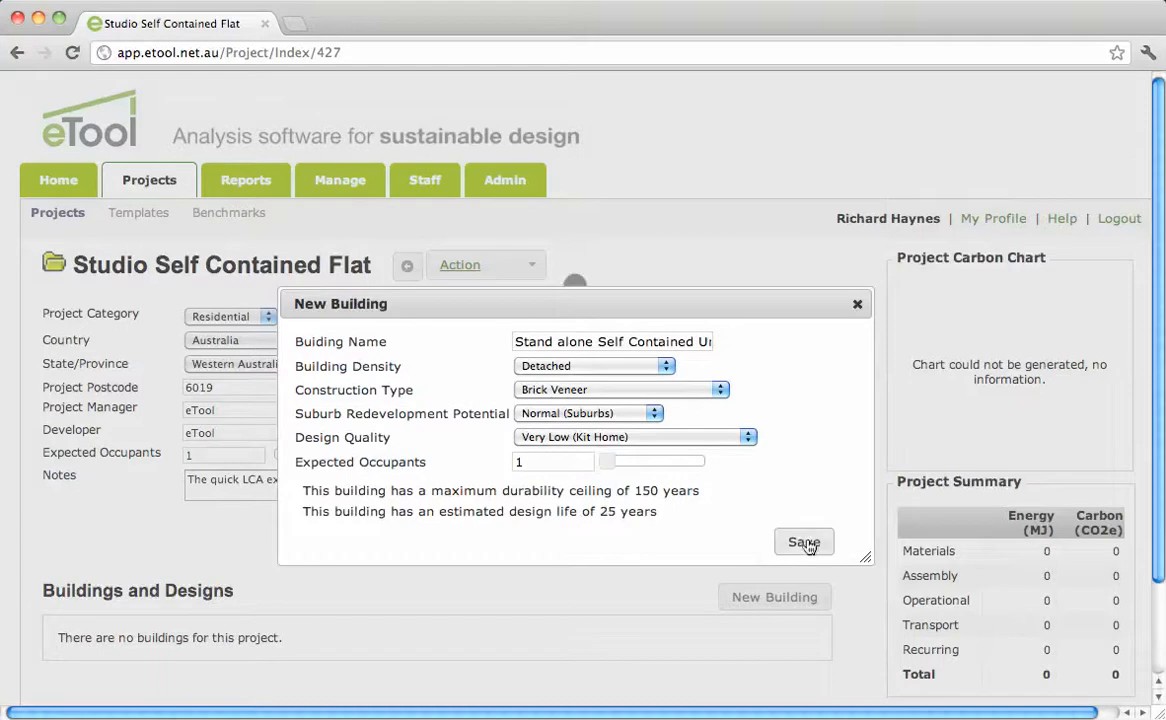
{"action": "left_click", "coordinate": [804, 541]}
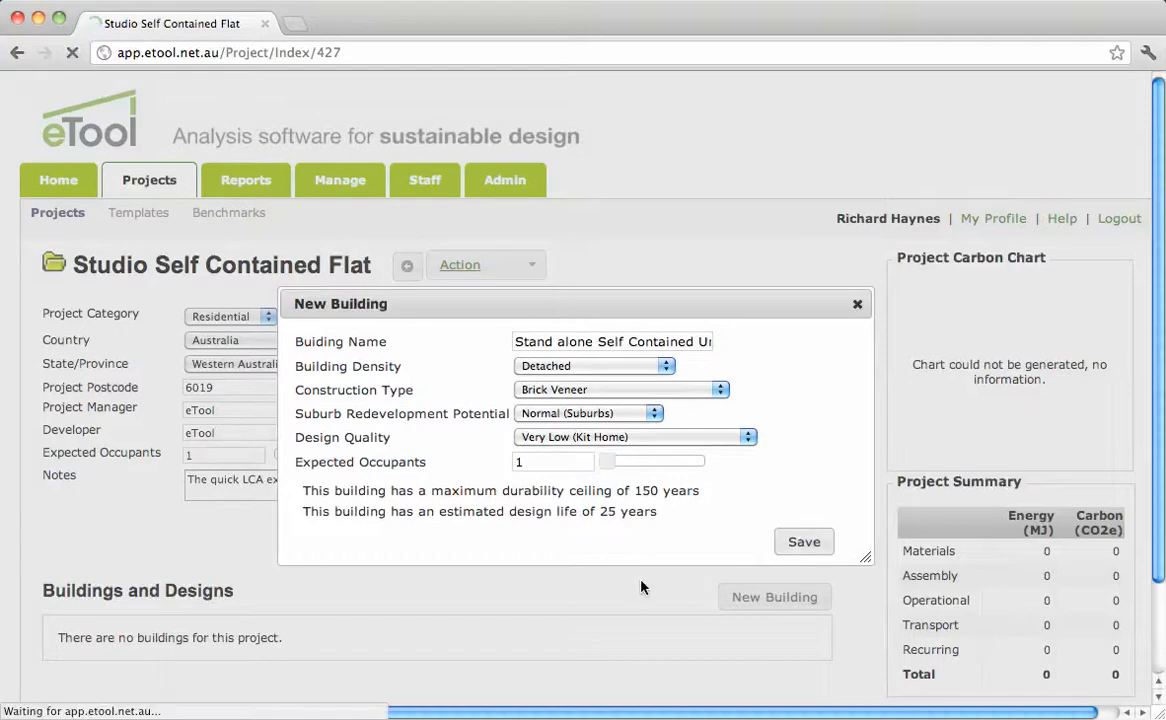
{"action": "left_click", "coordinate": [804, 541]}
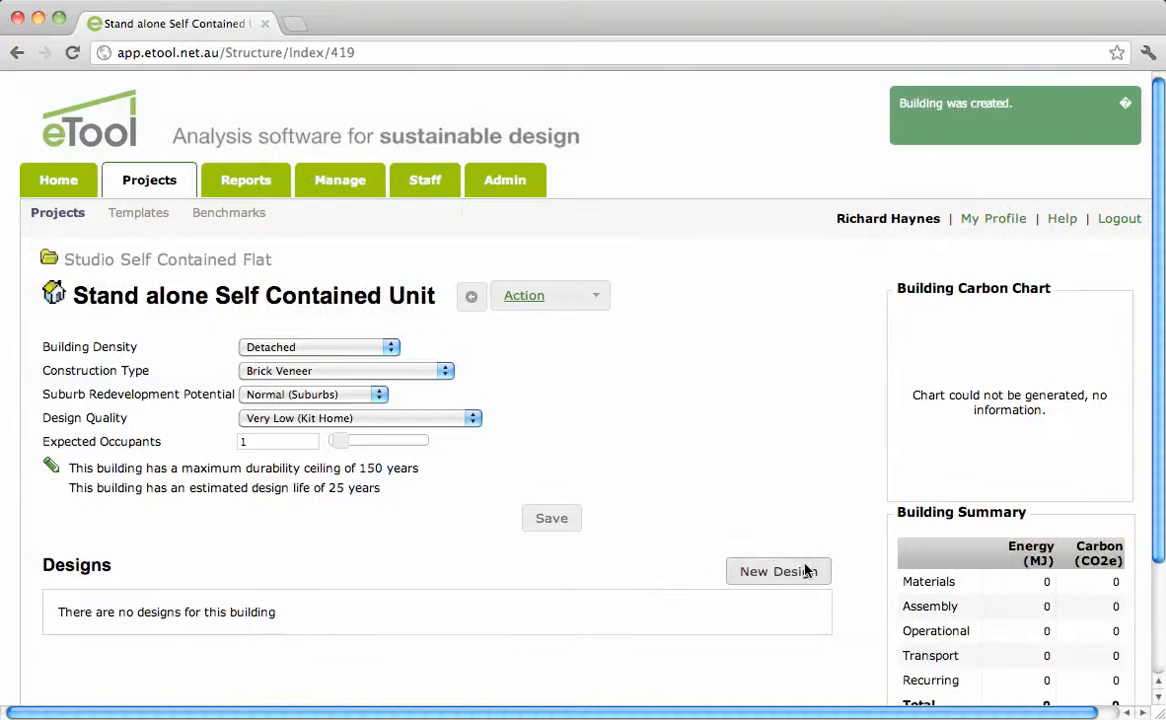
{"action": "left_click", "coordinate": [778, 571]}
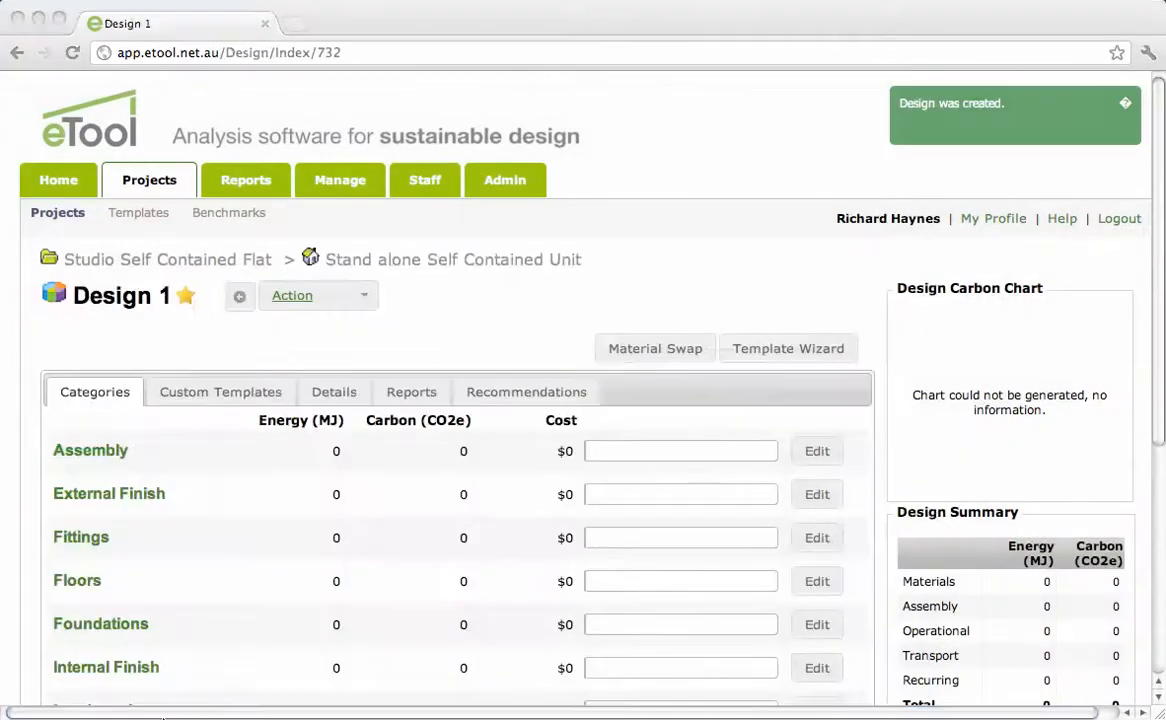
{"action": "mouse_move", "coordinate": [728, 375]}
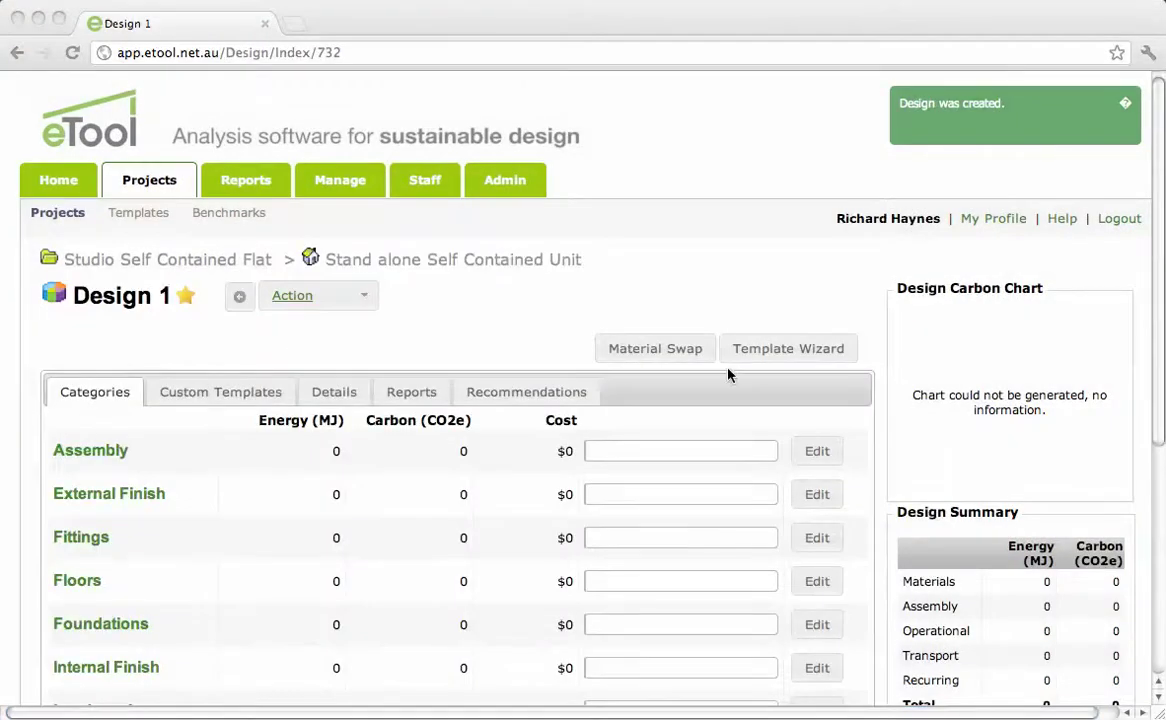
Step: Add the Floors template for a 100mm concrete slab, no edge beam, at 66 m2
{"action": "left_click", "coordinate": [788, 348]}
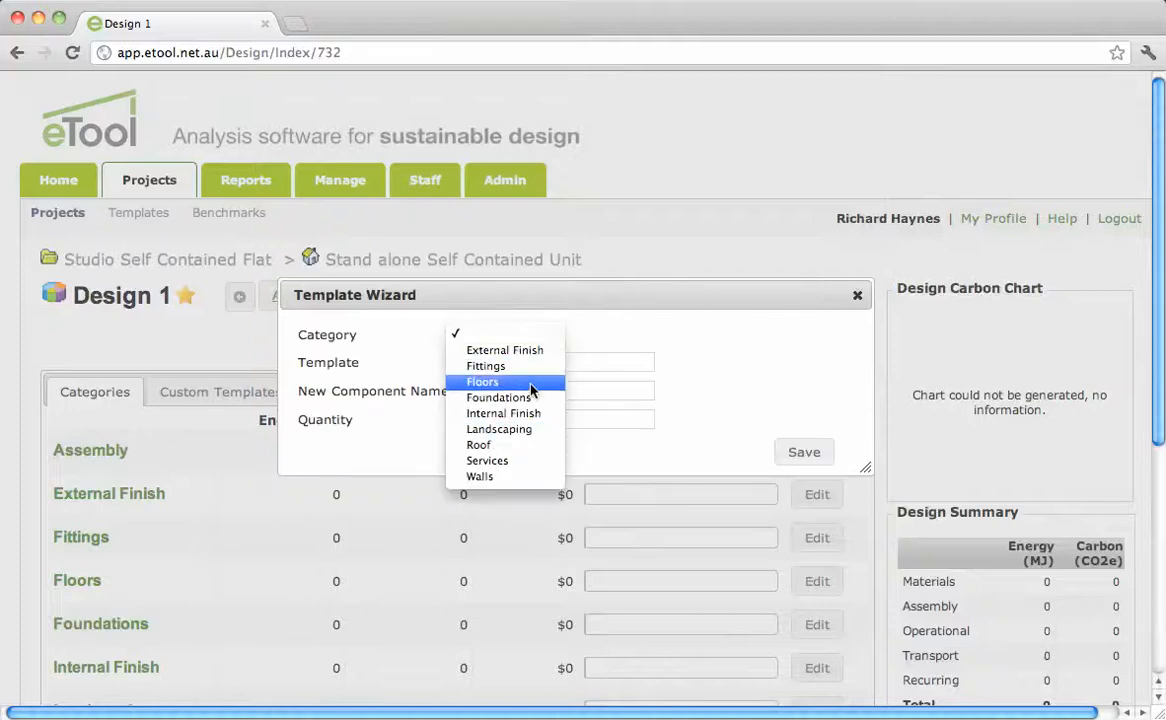
{"action": "left_click", "coordinate": [482, 382]}
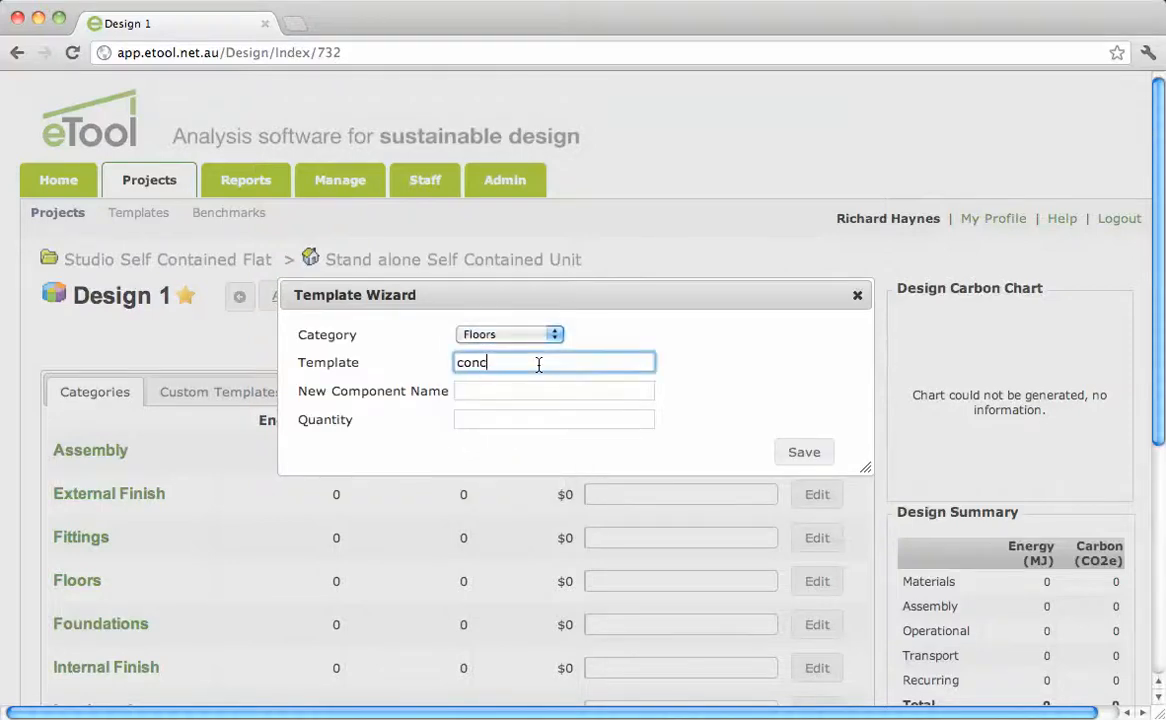
{"action": "type", "text": "conc"}
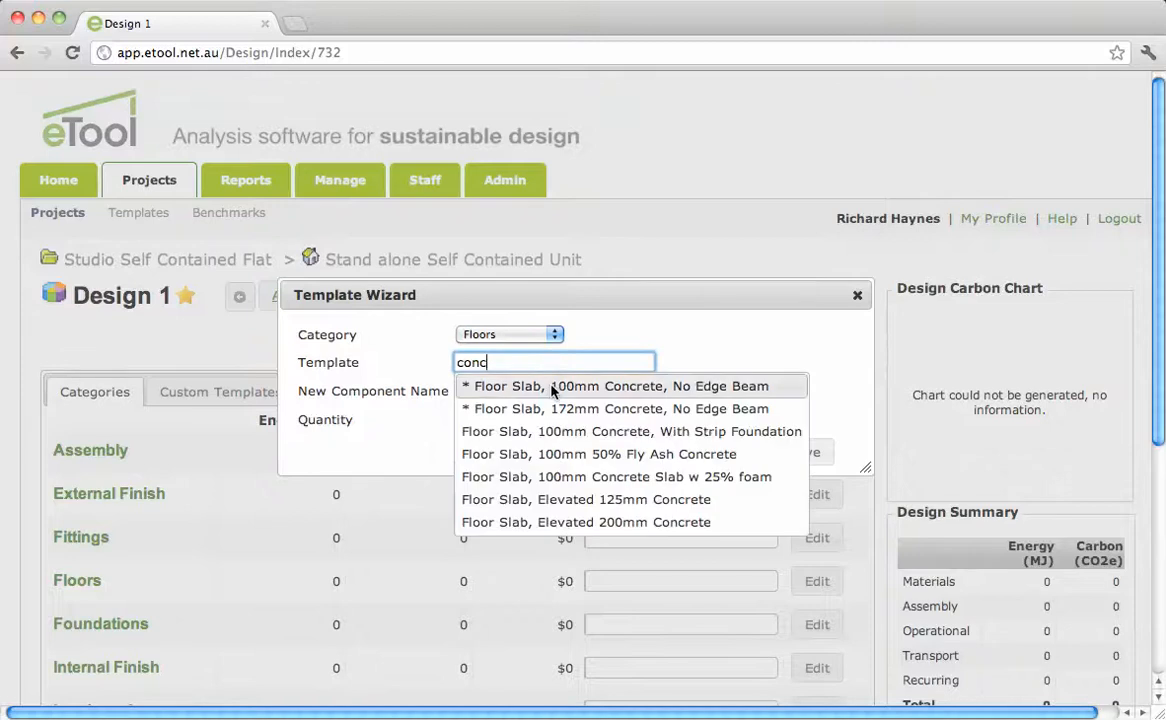
{"action": "left_click", "coordinate": [623, 386]}
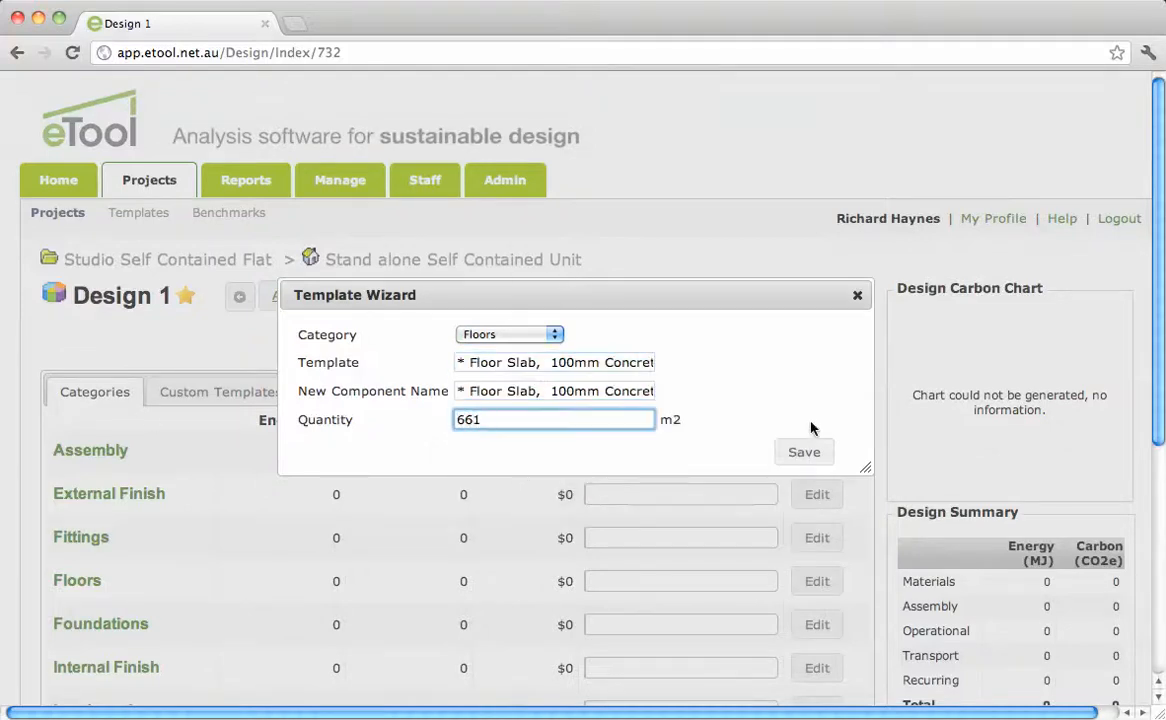
{"action": "key", "text": "Backspace"}
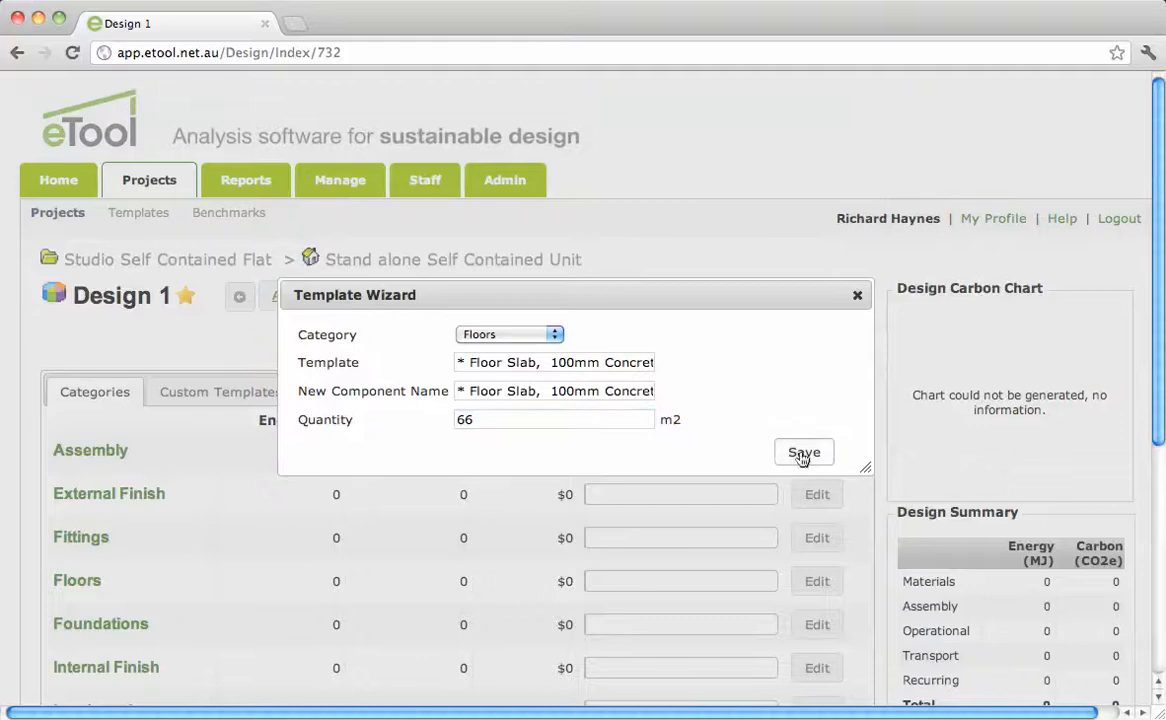
{"action": "left_click", "coordinate": [804, 452]}
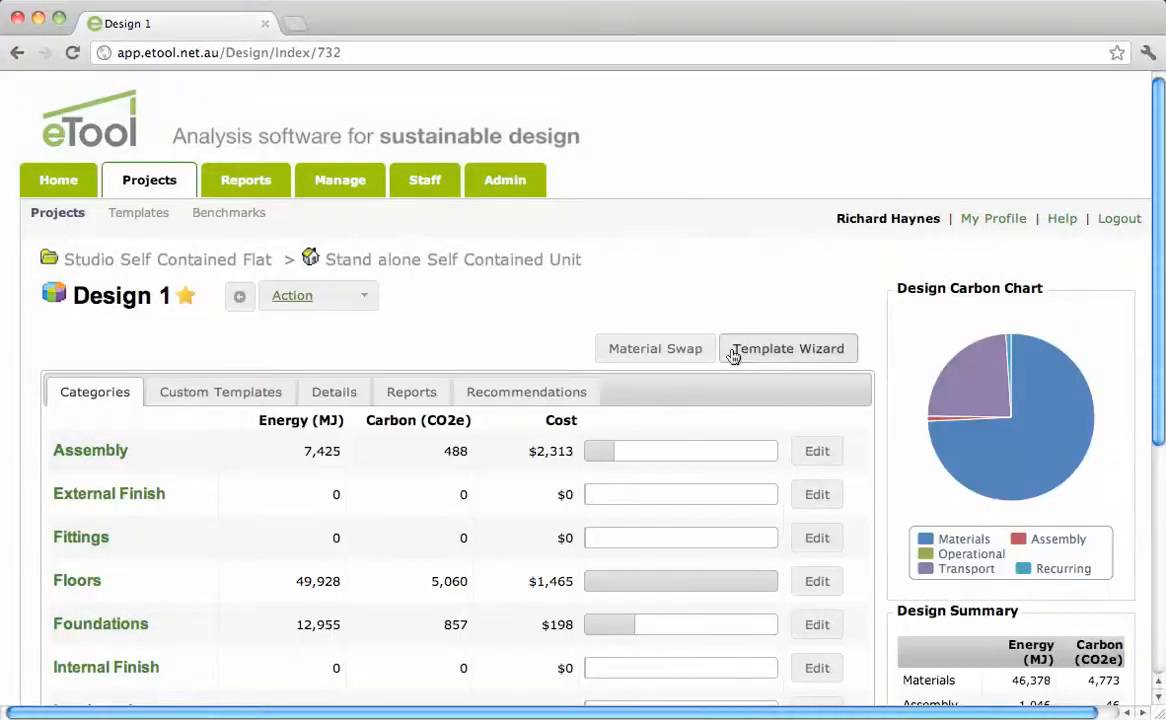
Step: Save the 'Timber Frame, Tin Roof' template with a quantity of 77 m2
{"action": "left_click", "coordinate": [787, 348]}
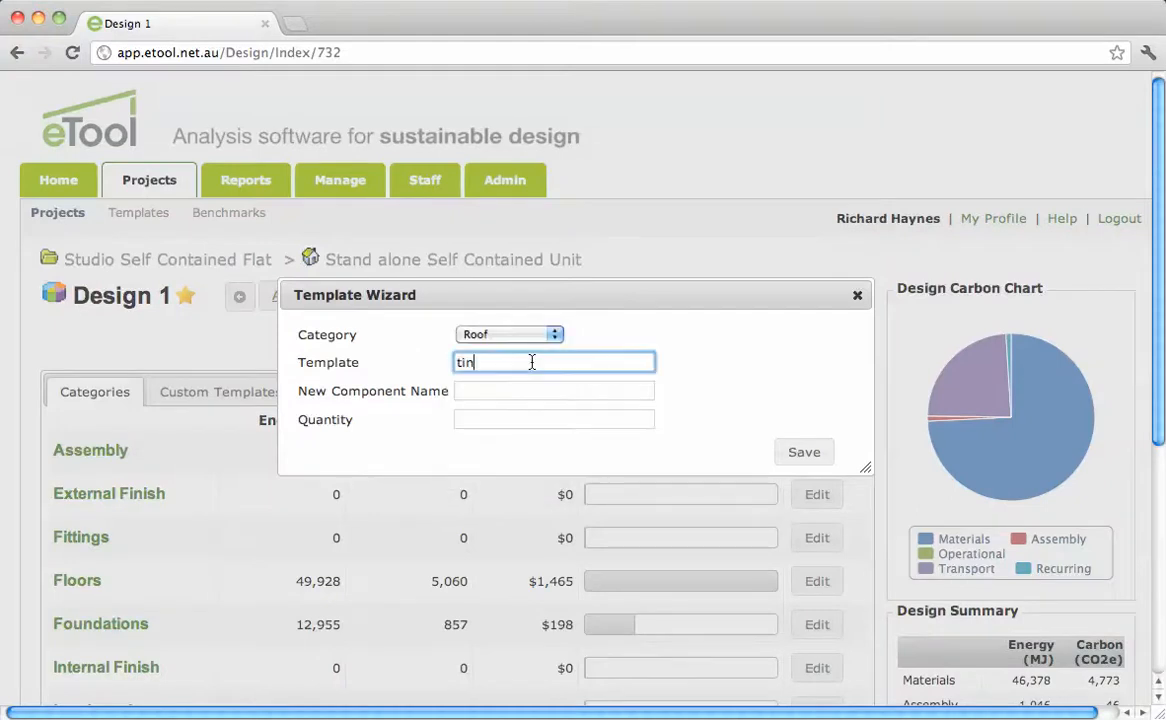
{"action": "type", "text": "tin"}
{"action": "left_click", "coordinate": [554, 419]}
{"action": "type", "text": "1"}
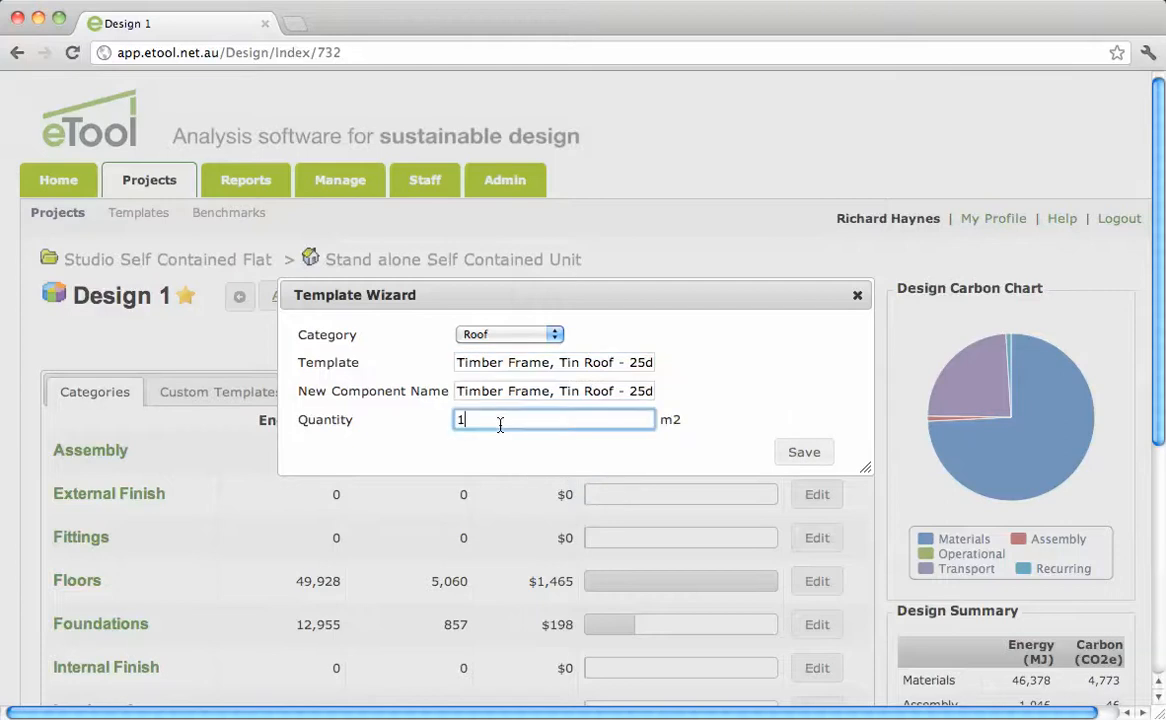
{"action": "type", "text": "7"}
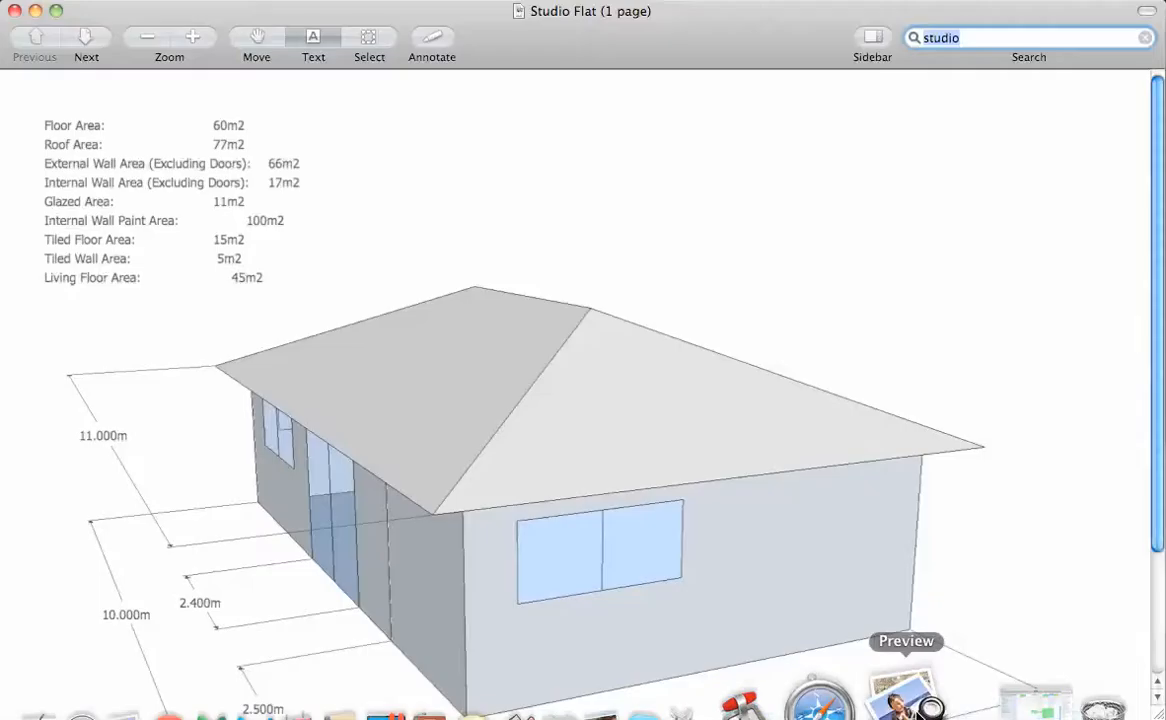
{"action": "mouse_move", "coordinate": [203, 690]}
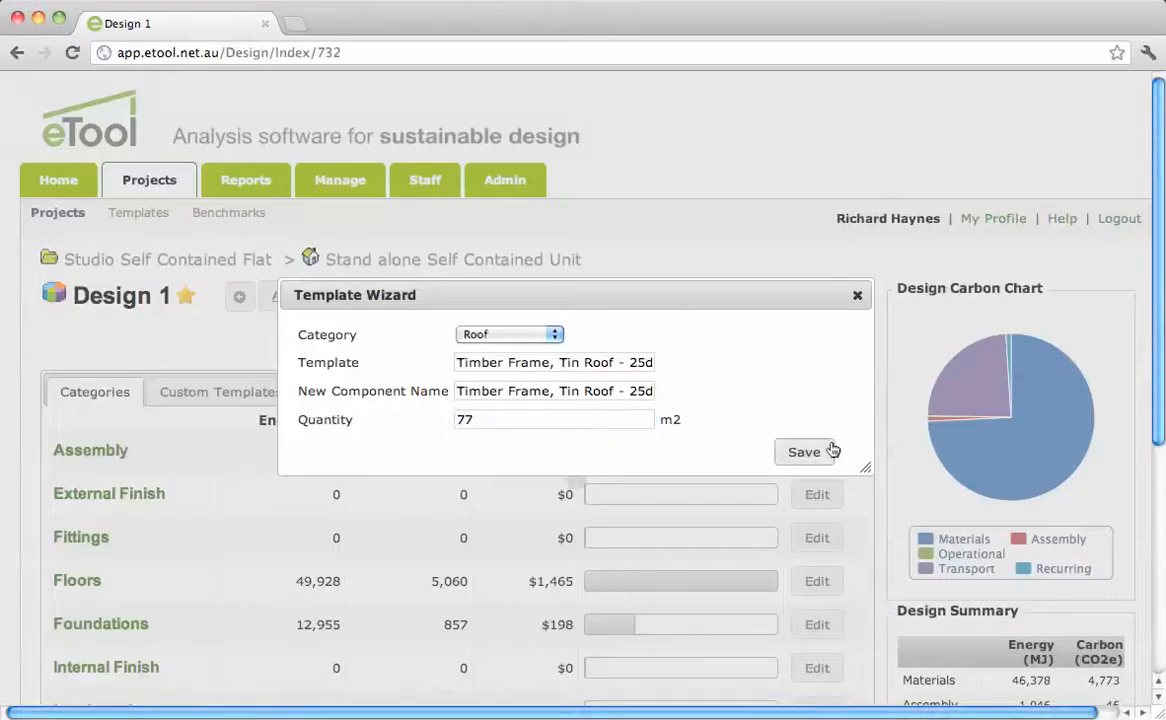
{"action": "left_click", "coordinate": [803, 451]}
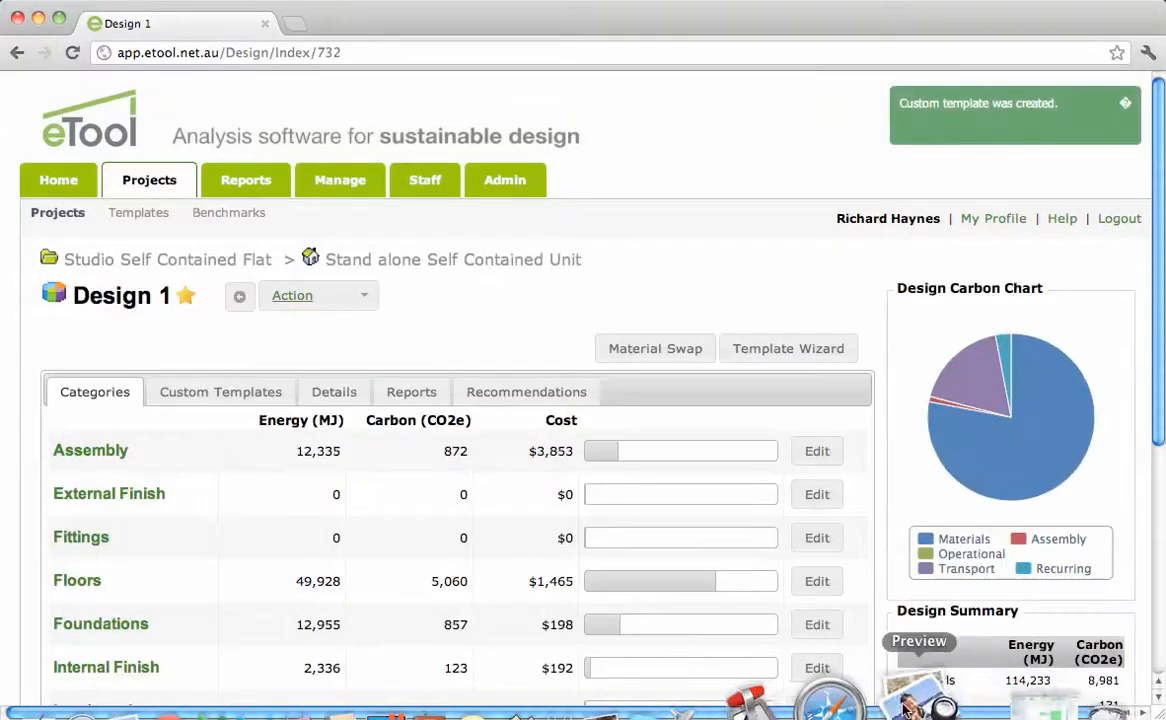
Step: Check the drawing's areas, then save Brick Veneer Wall, External at 66 m2
{"action": "left_click", "coordinate": [918, 641]}
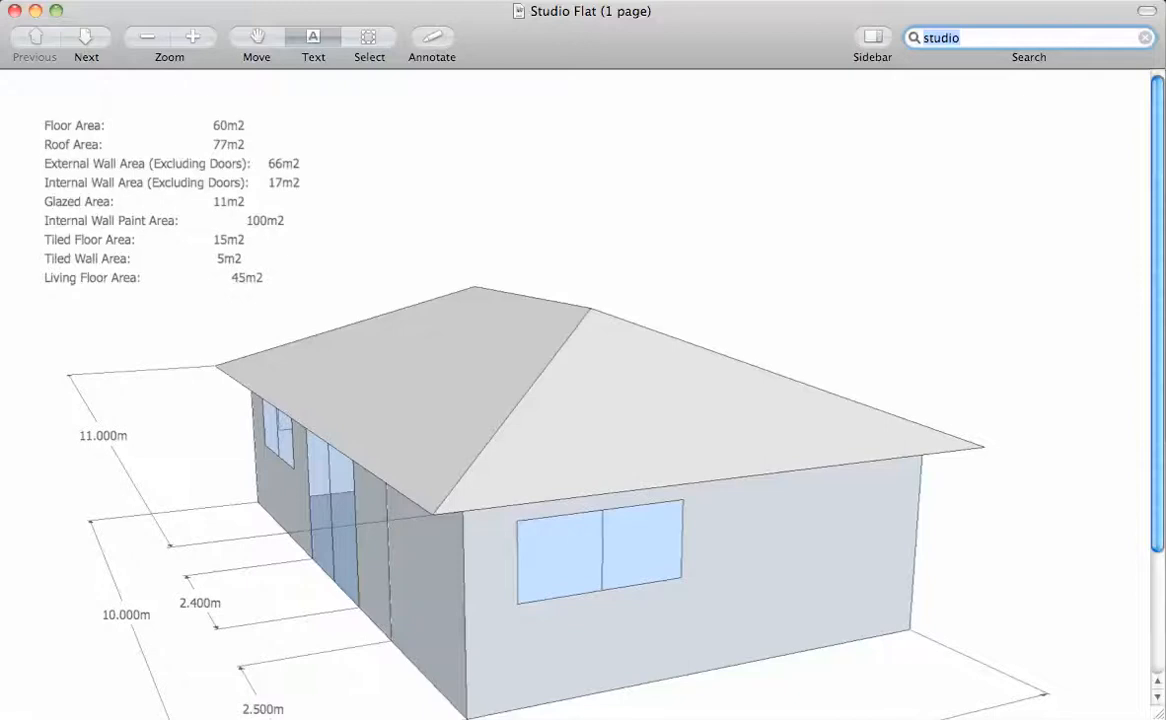
{"action": "mouse_move", "coordinate": [462, 690]}
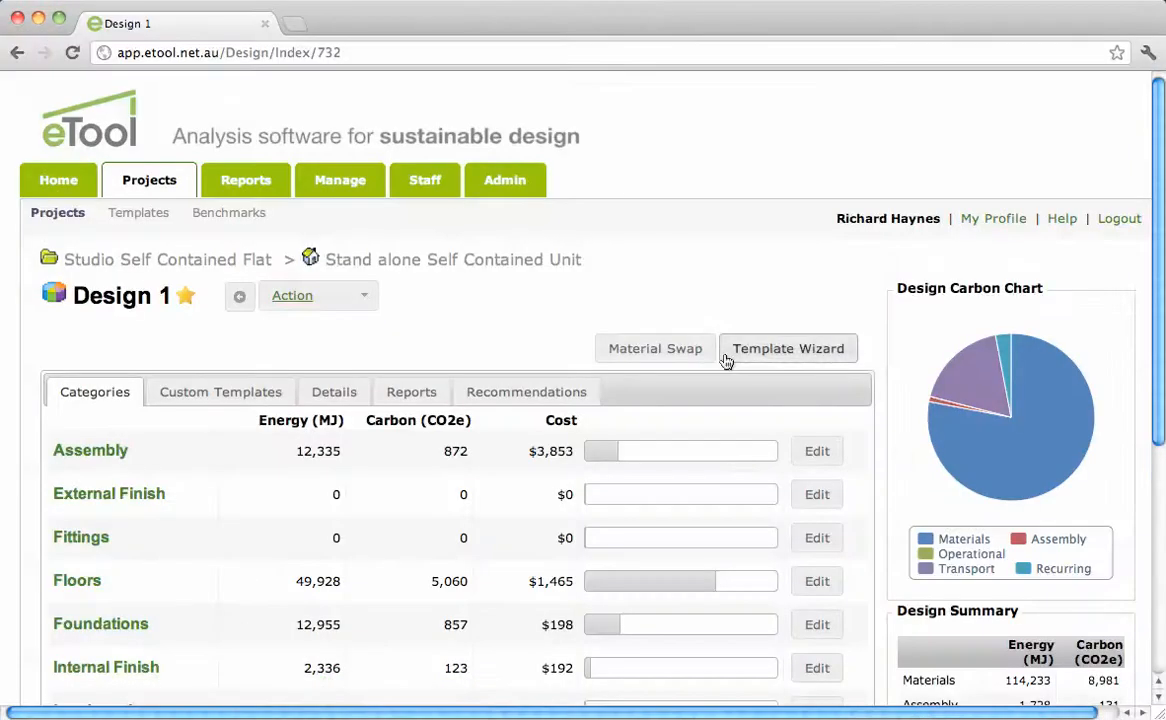
{"action": "left_click", "coordinate": [788, 348]}
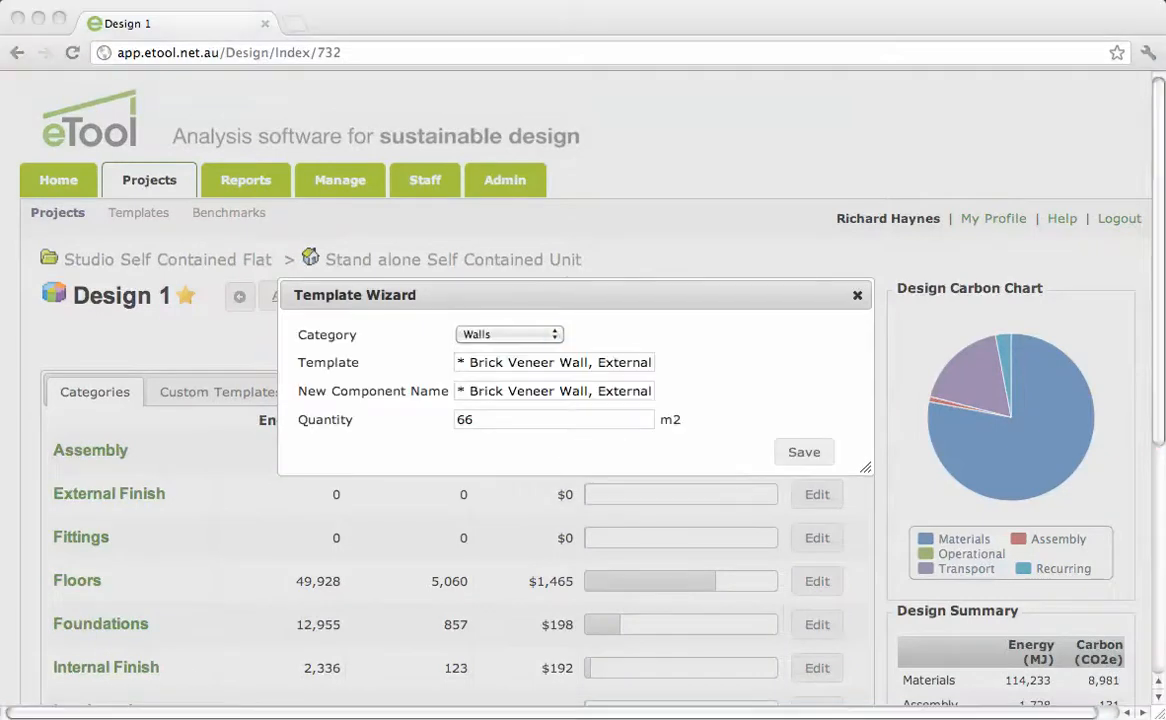
{"action": "left_click", "coordinate": [804, 451]}
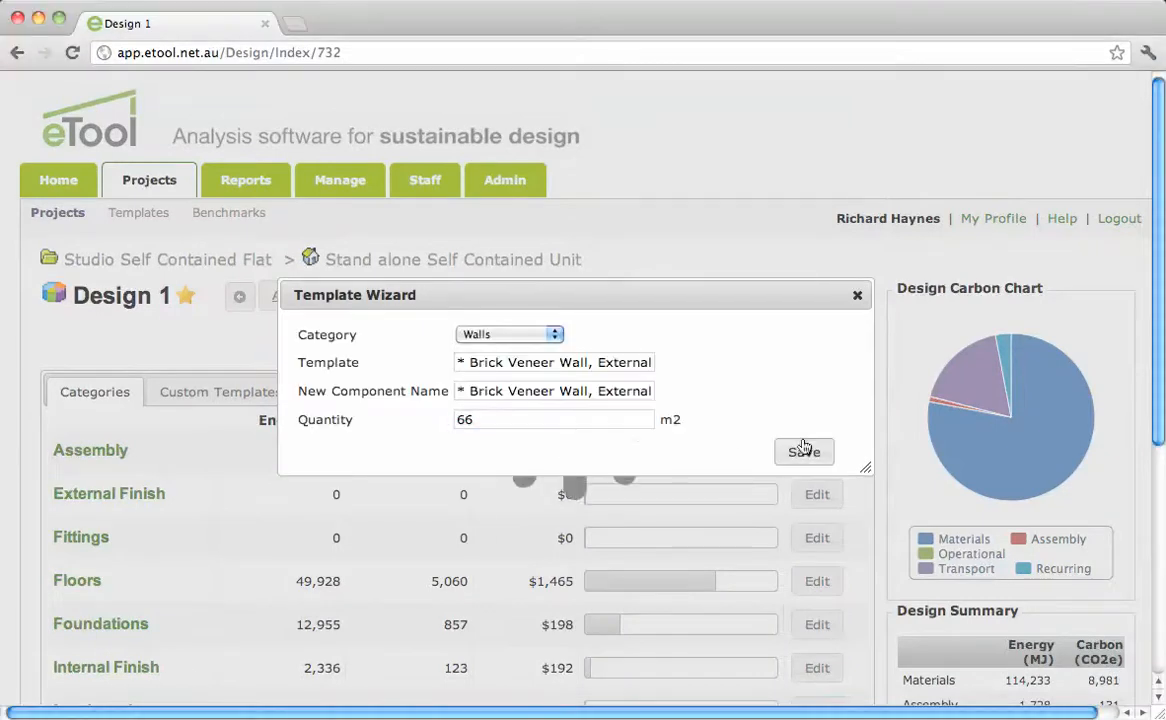
{"action": "left_click", "coordinate": [804, 451]}
{"action": "type", "text": "int"}
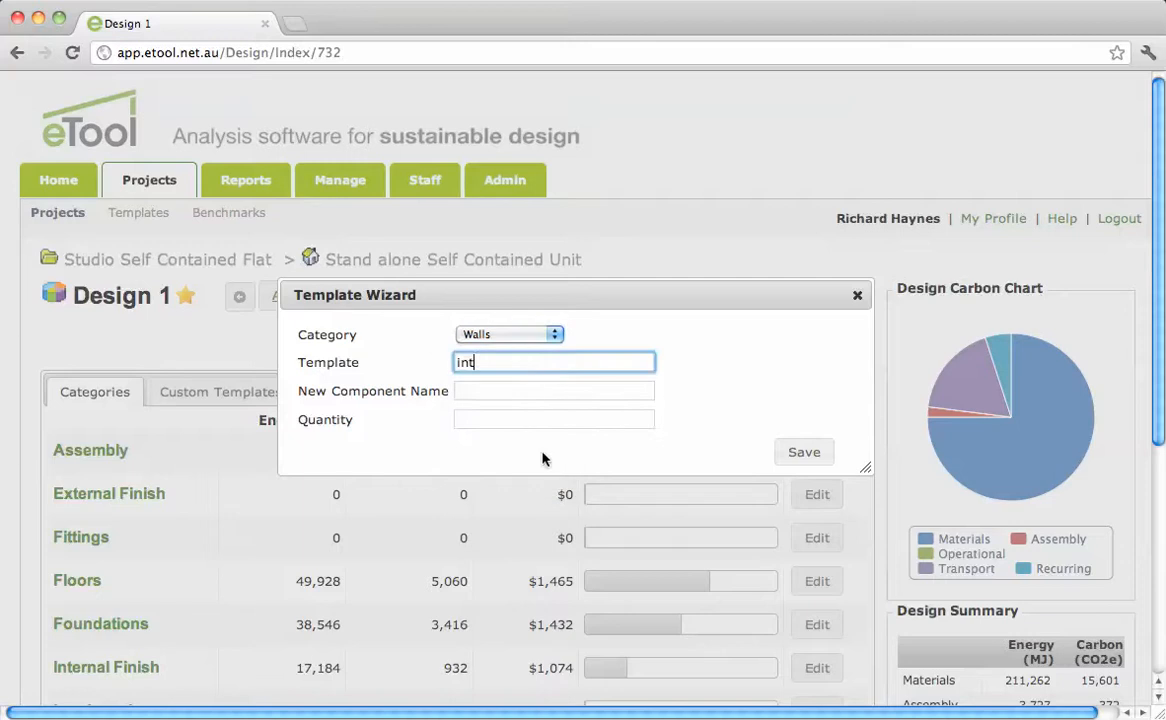
Step: Search internal walls and select Steel Frame, Acoustic Internal Plasterboard
{"action": "type", "text": "er"}
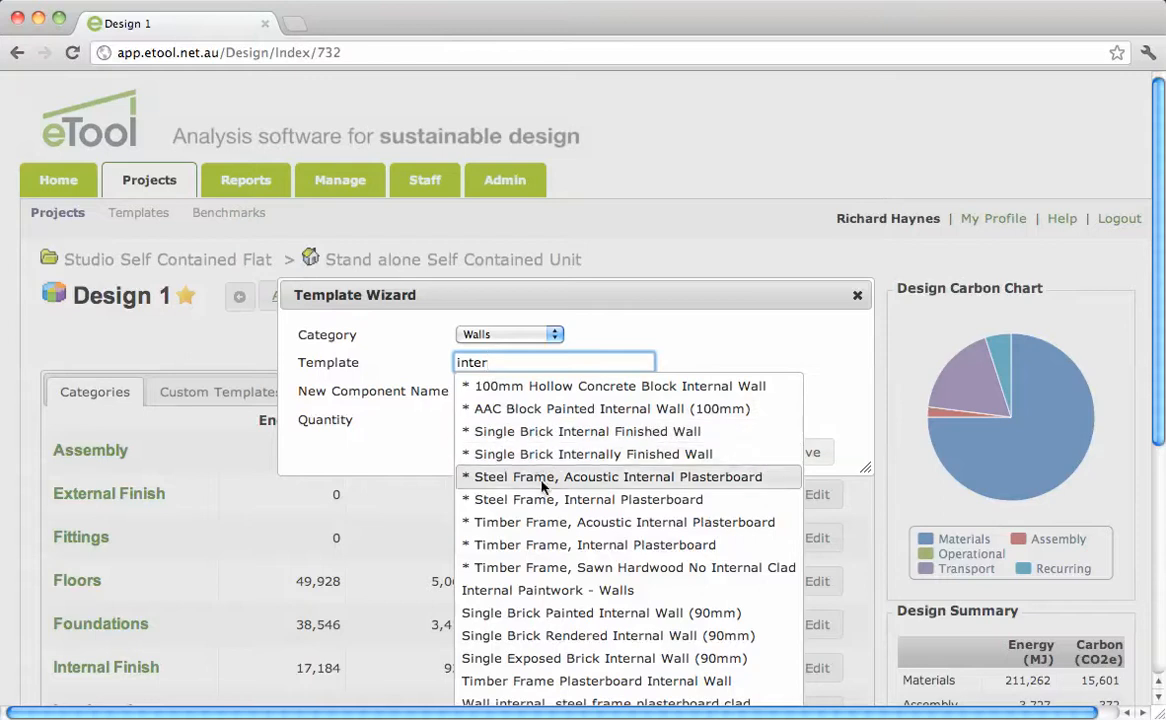
{"action": "left_click", "coordinate": [588, 544]}
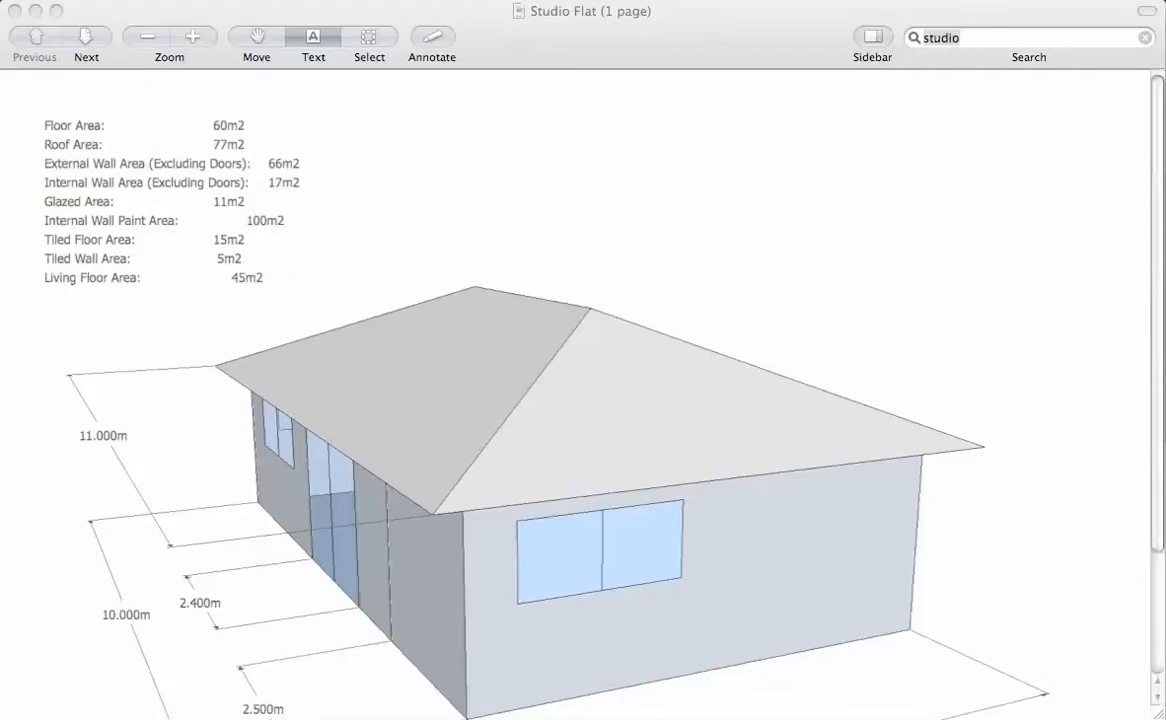
{"action": "mouse_move", "coordinate": [310, 239]}
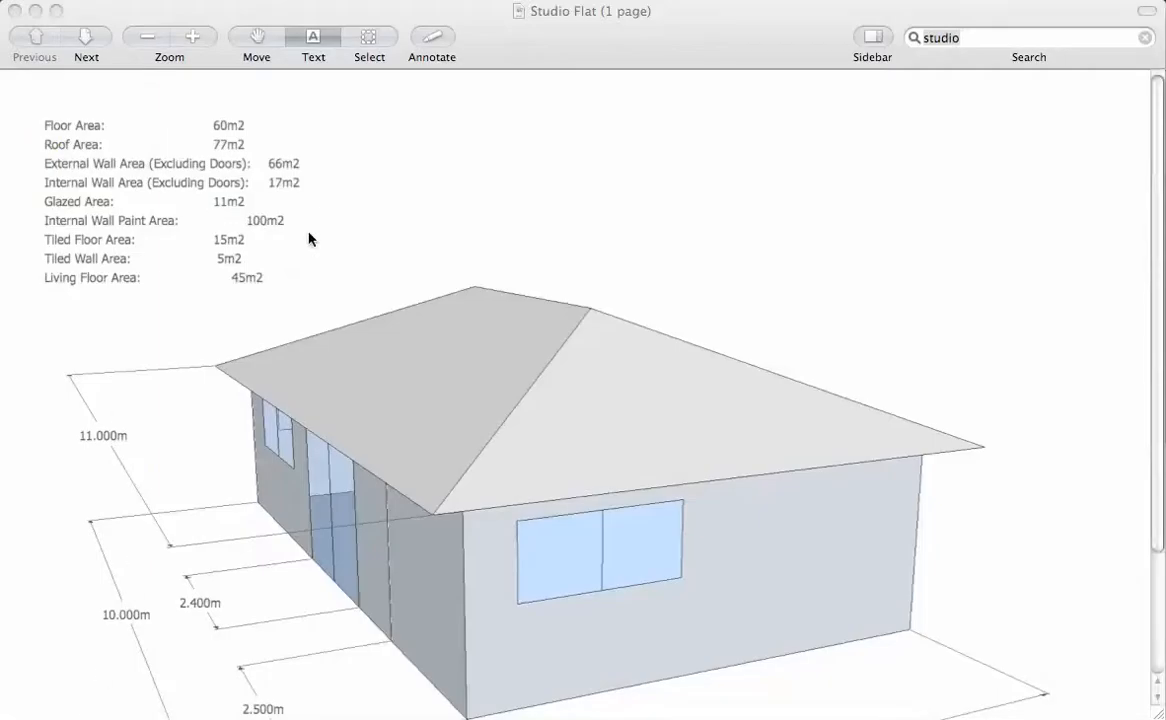
{"action": "mouse_move", "coordinate": [332, 690]}
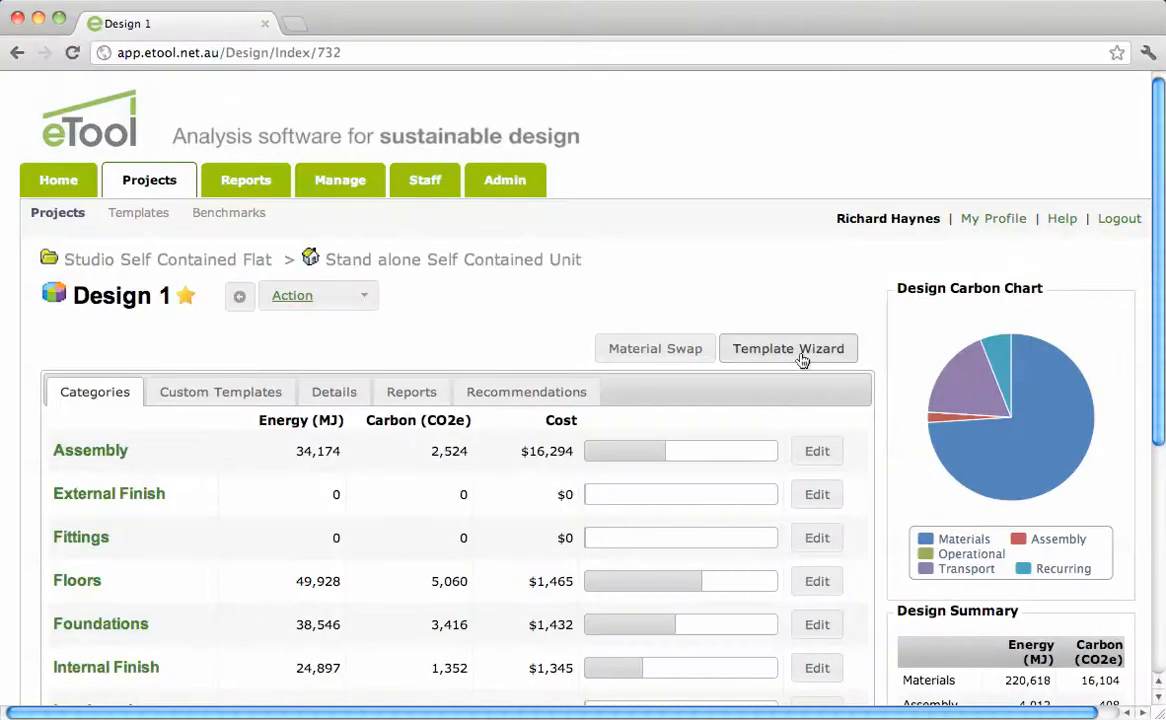
Step: Pick Windows, Aluminium Single Glaze under Walls and start entering its quantity
{"action": "left_click", "coordinate": [788, 348]}
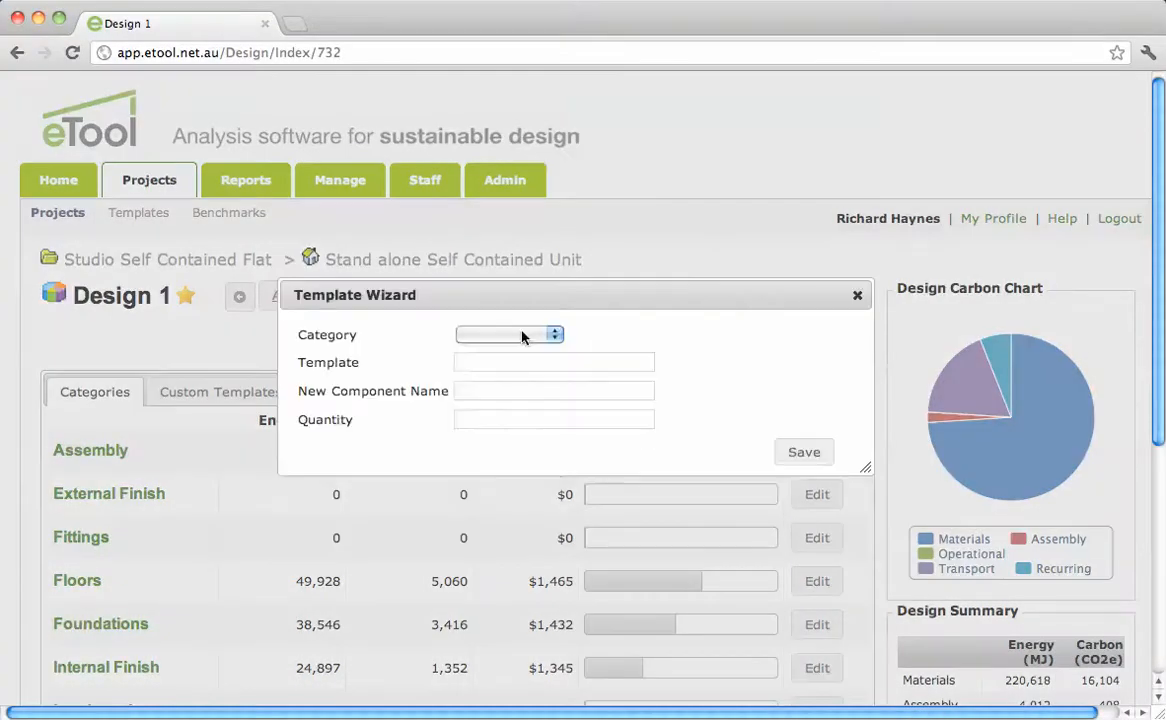
{"action": "left_click", "coordinate": [510, 334]}
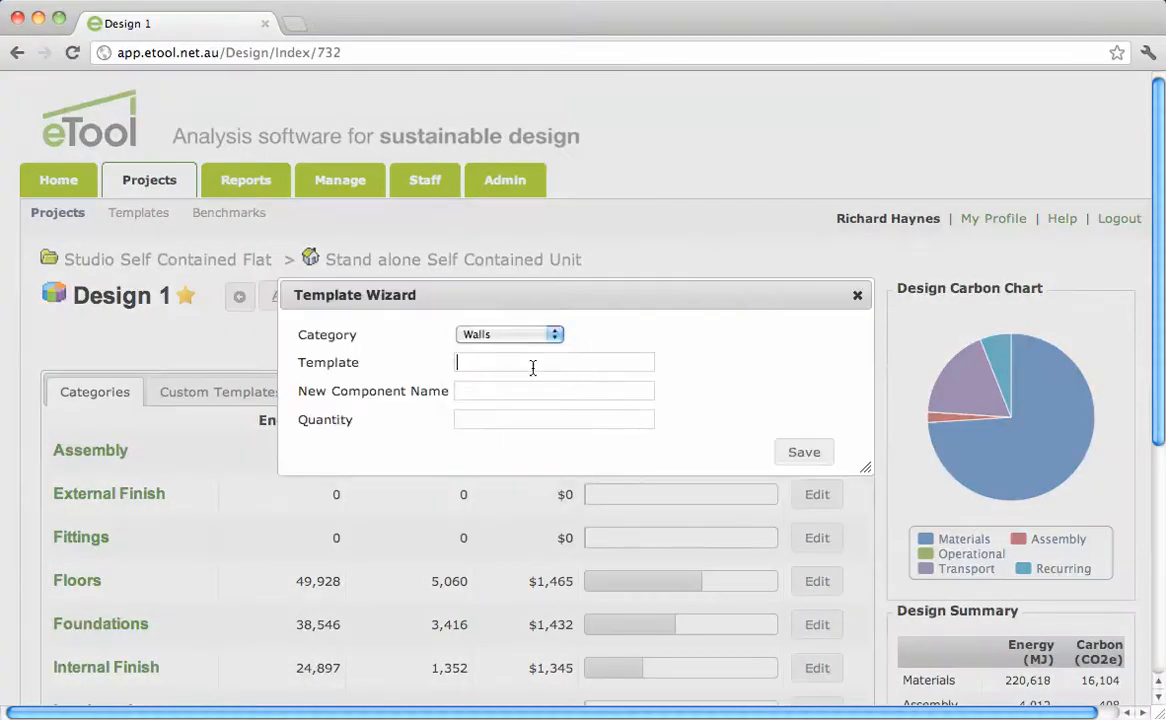
{"action": "type", "text": "window"}
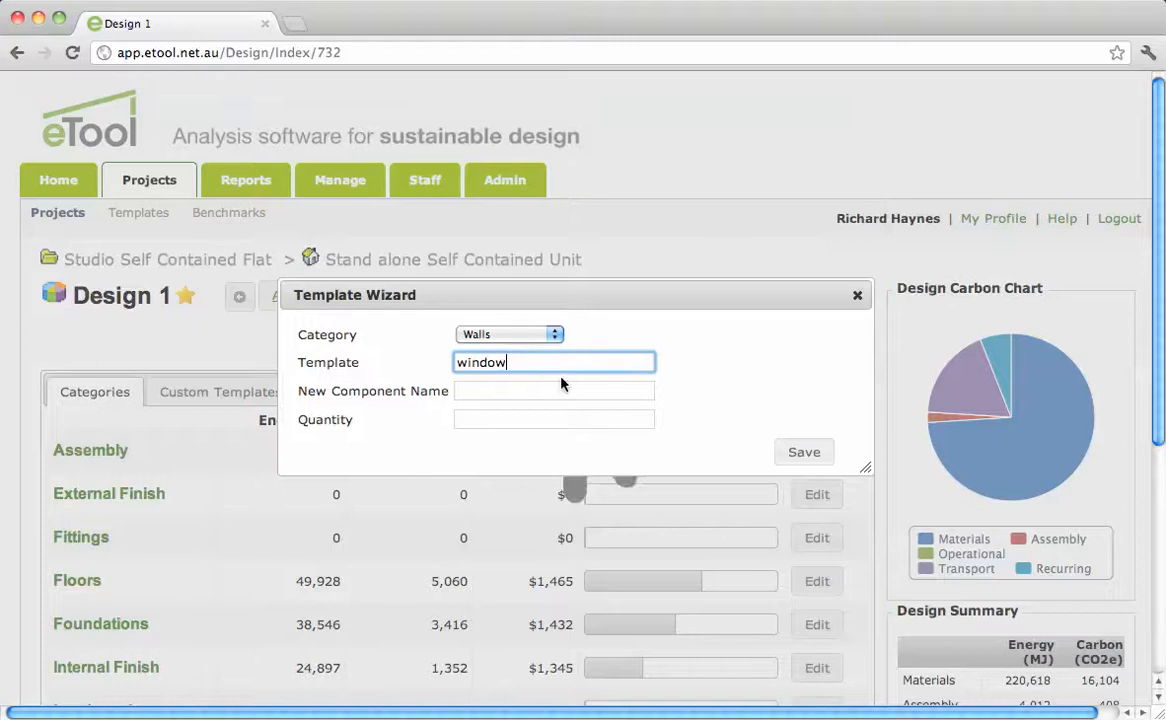
{"action": "type", "text": "window"}
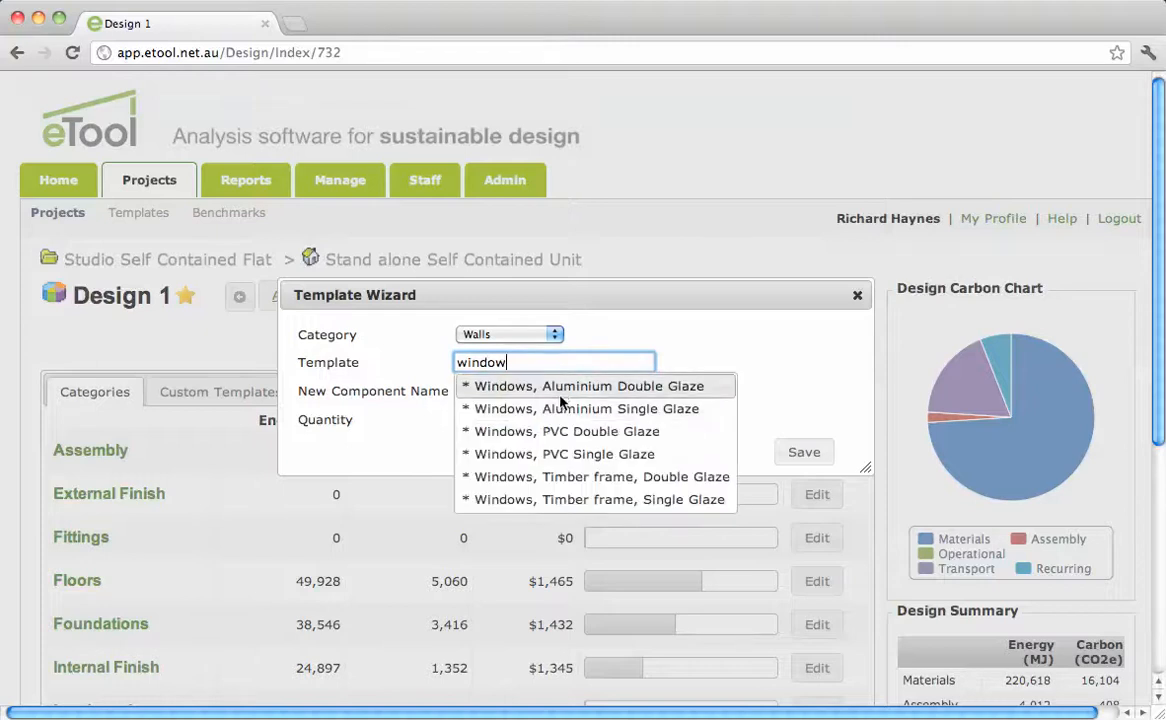
{"action": "left_click", "coordinate": [585, 408]}
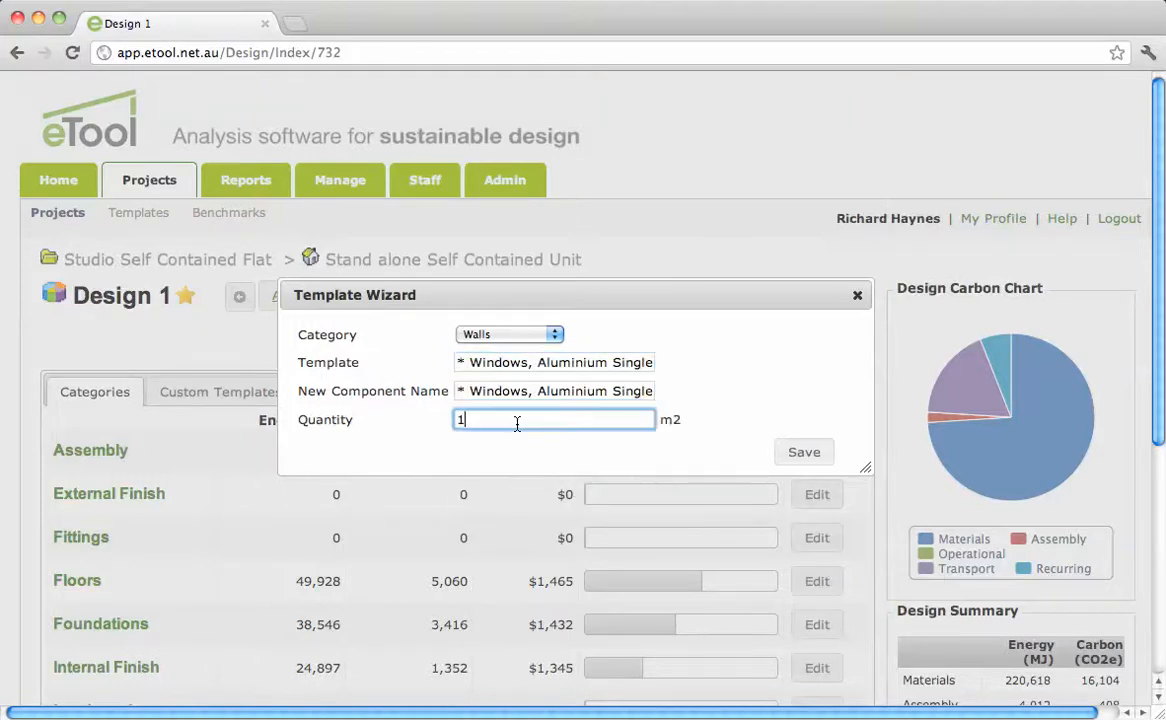
{"action": "type", "text": "1"}
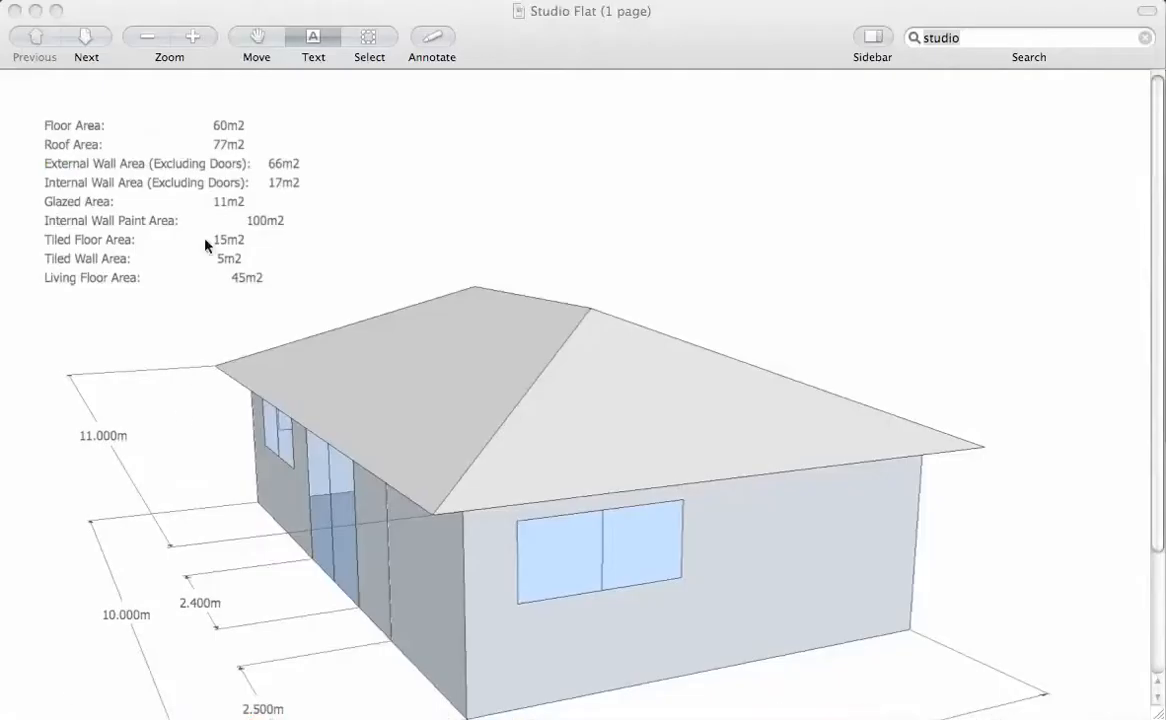
{"action": "mouse_move", "coordinate": [308, 229]}
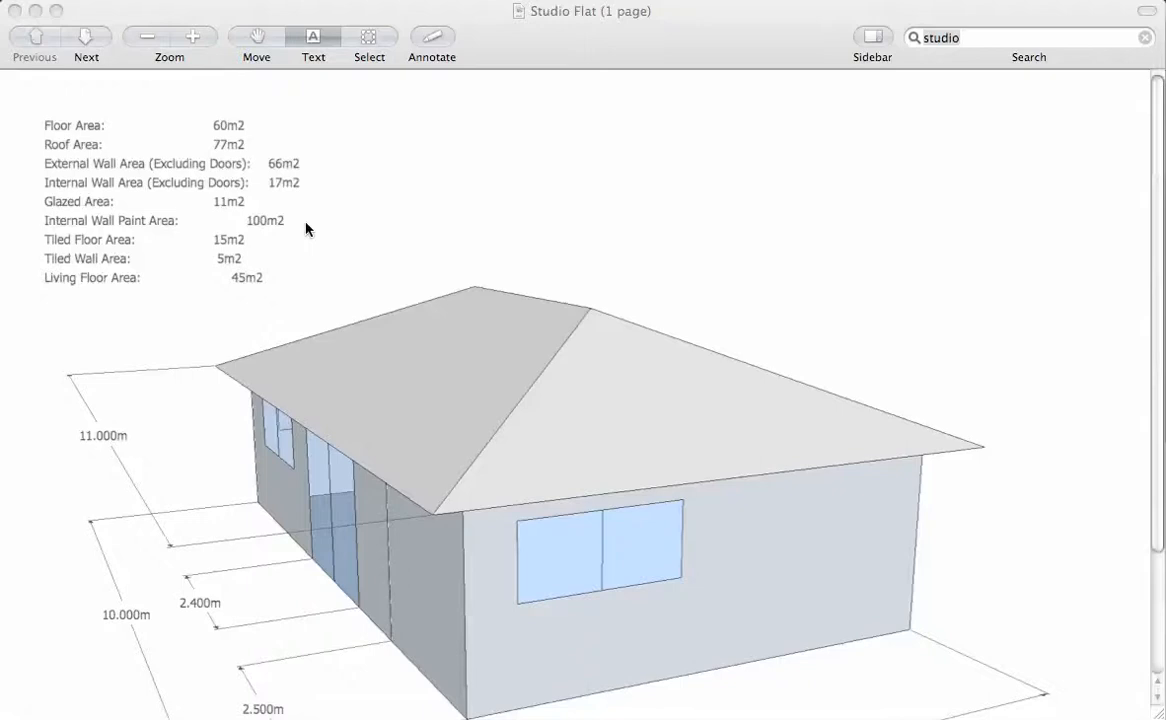
{"action": "mouse_move", "coordinate": [256, 247]}
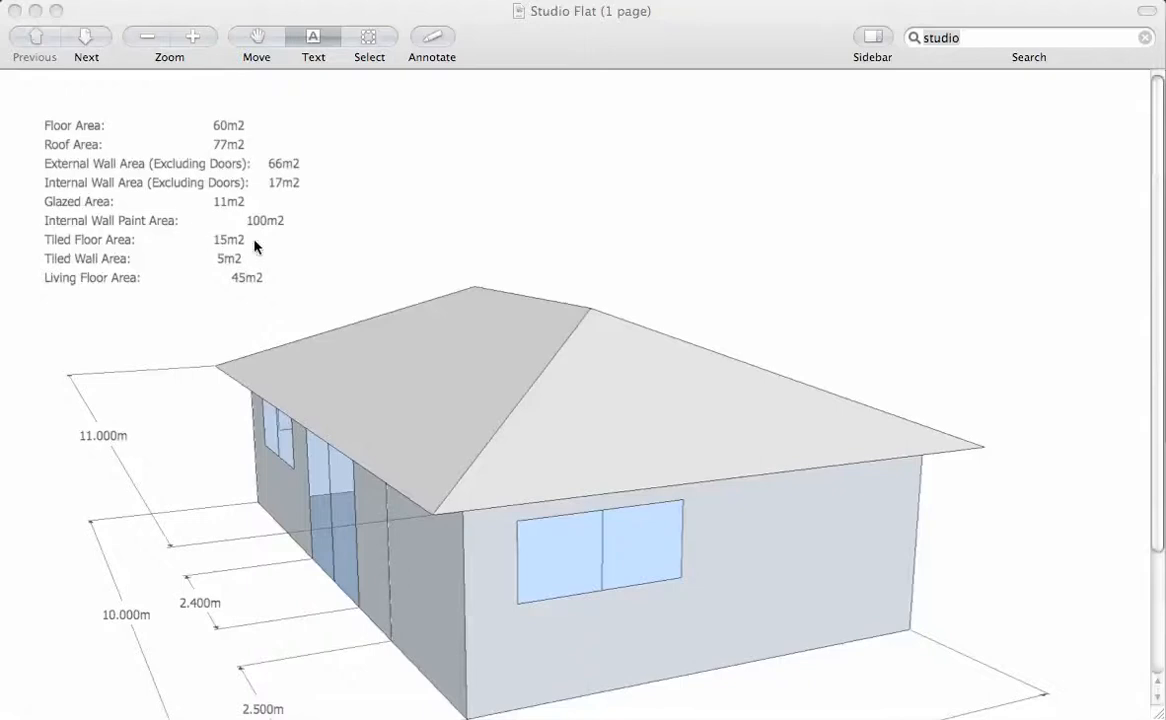
{"action": "mouse_move", "coordinate": [212, 270]}
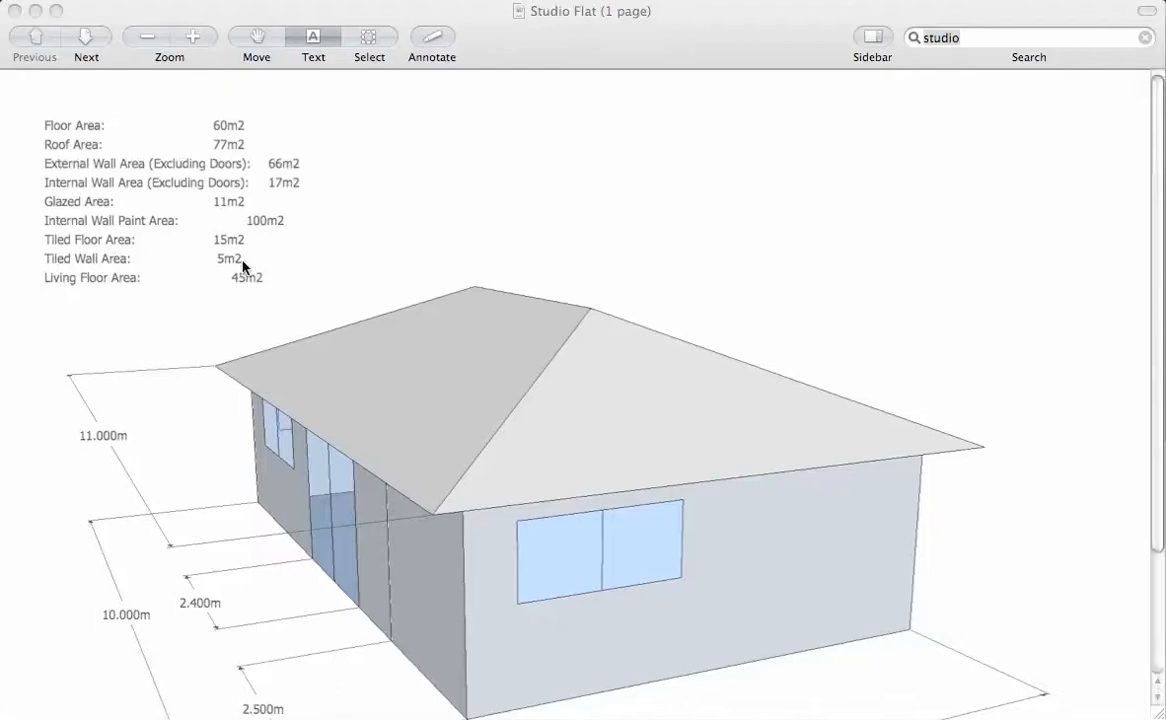
{"action": "mouse_move", "coordinate": [245, 281]}
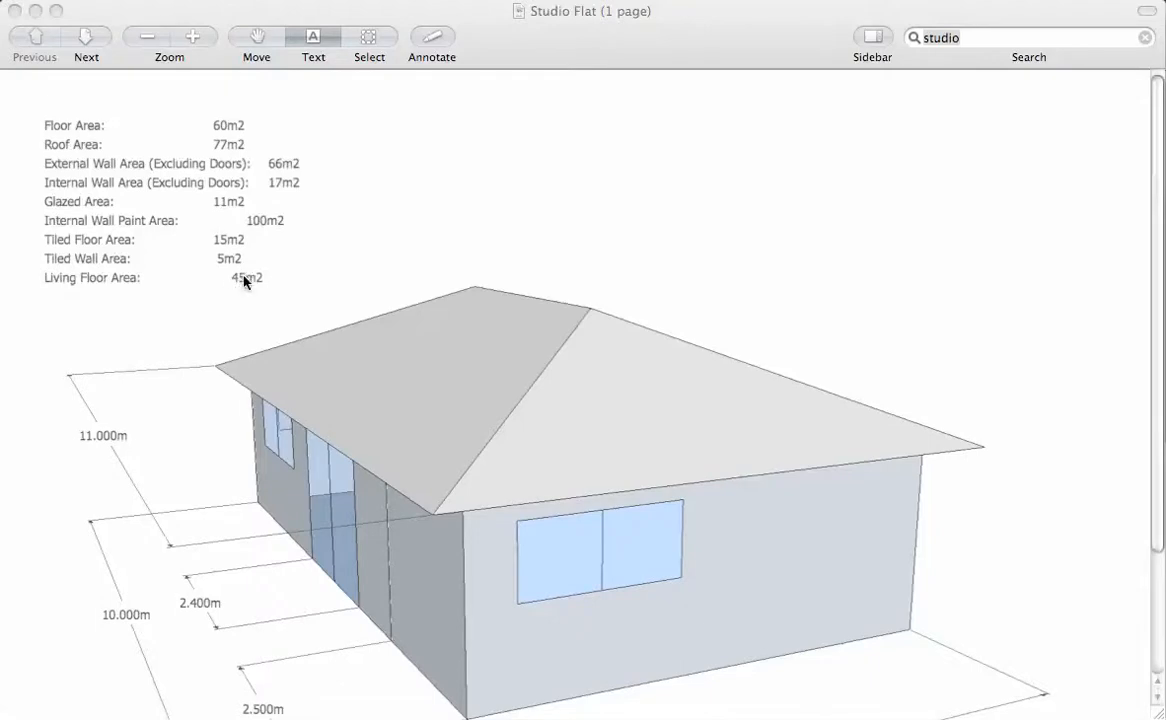
{"action": "mouse_move", "coordinate": [178, 530]}
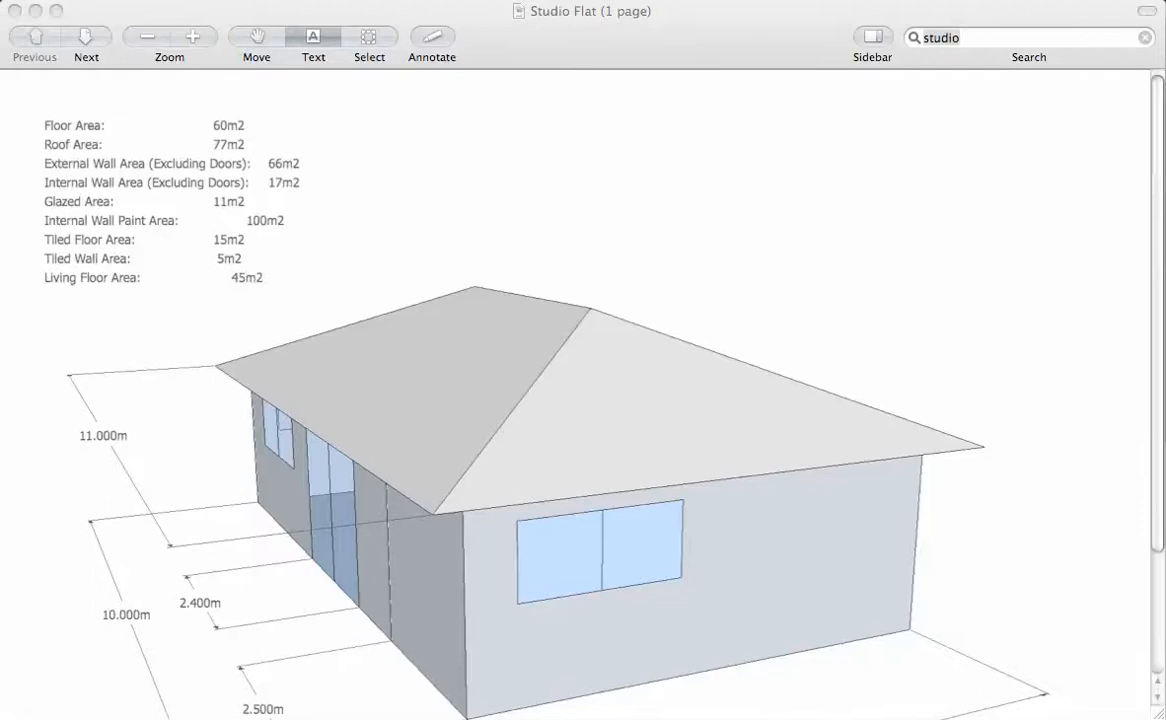
{"action": "mouse_move", "coordinate": [255, 690]}
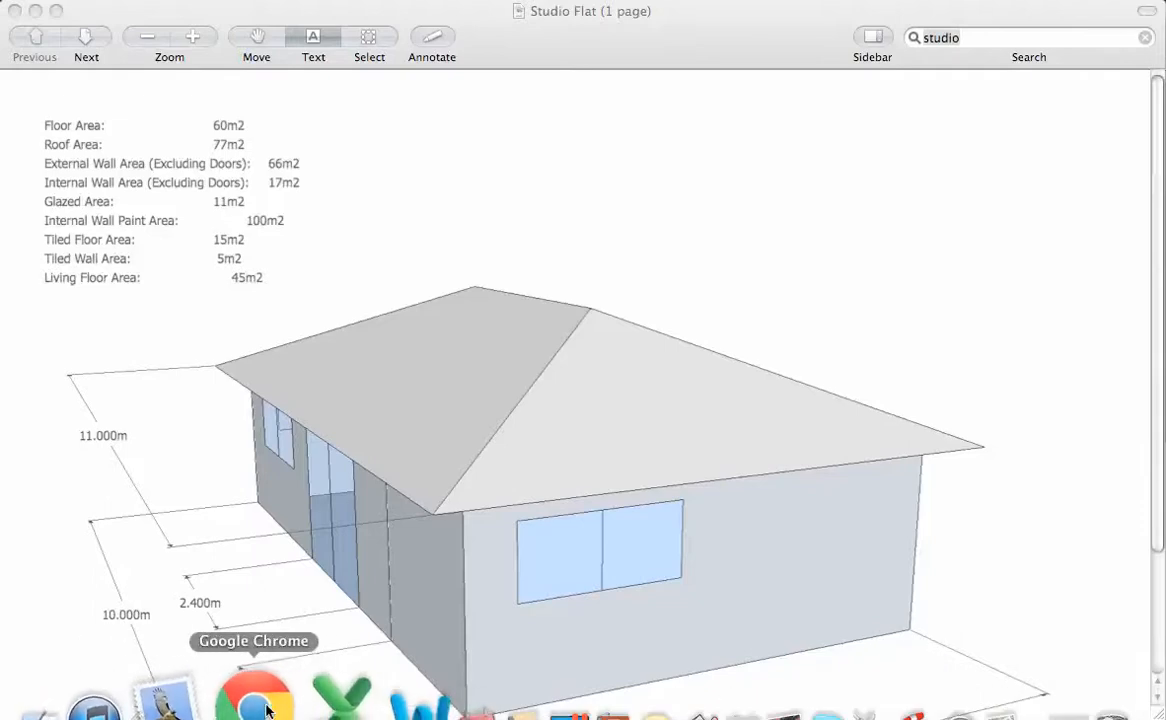
Step: Save the * Floor Tiles Internal Finish template with quantity 20 m2
{"action": "left_click", "coordinate": [253, 690]}
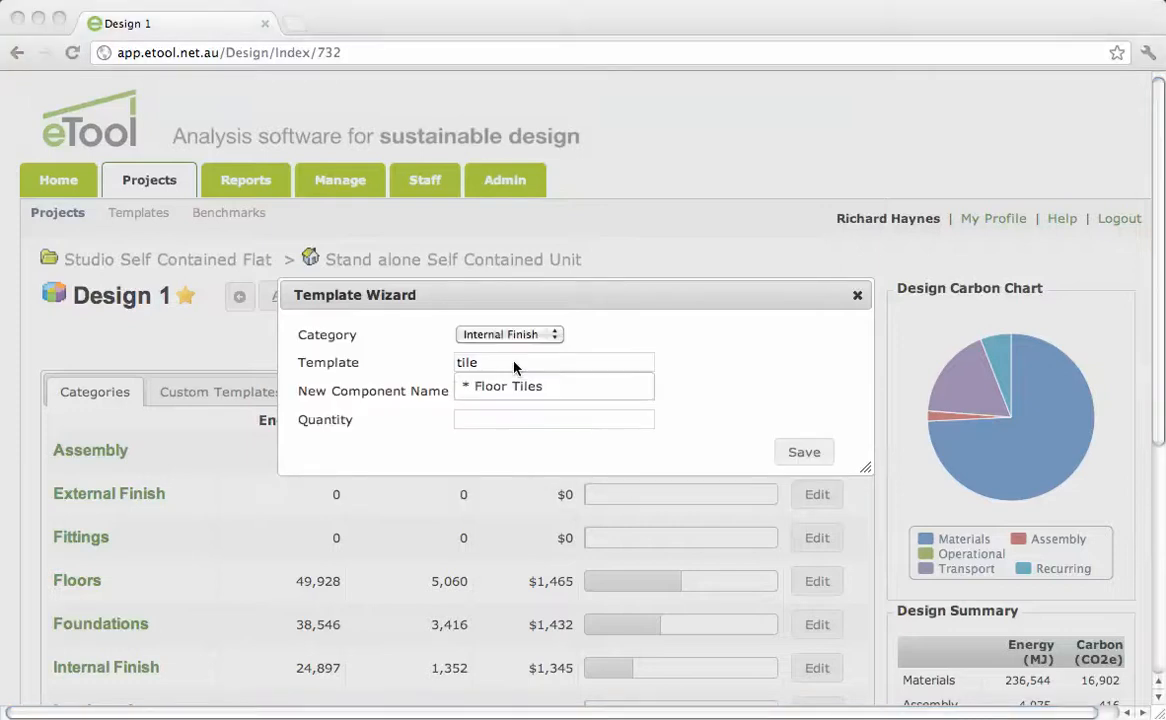
{"action": "left_click", "coordinate": [509, 386]}
{"action": "type", "text": "1"}
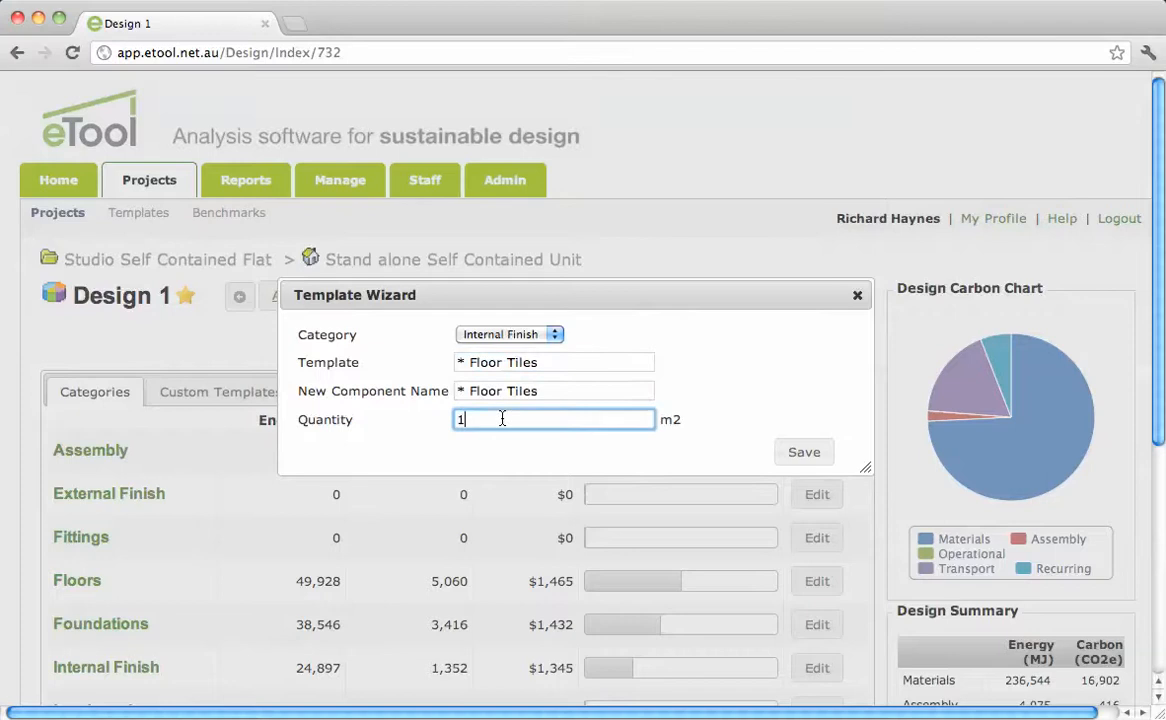
{"action": "type", "text": "20"}
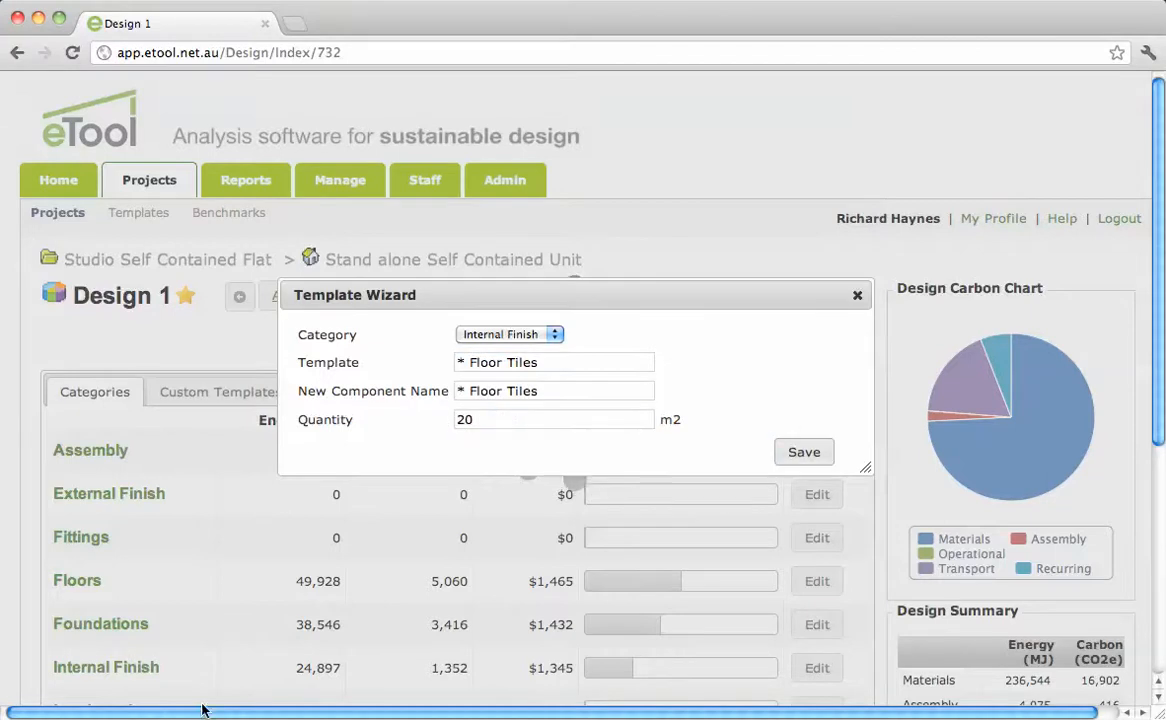
{"action": "left_click", "coordinate": [803, 451]}
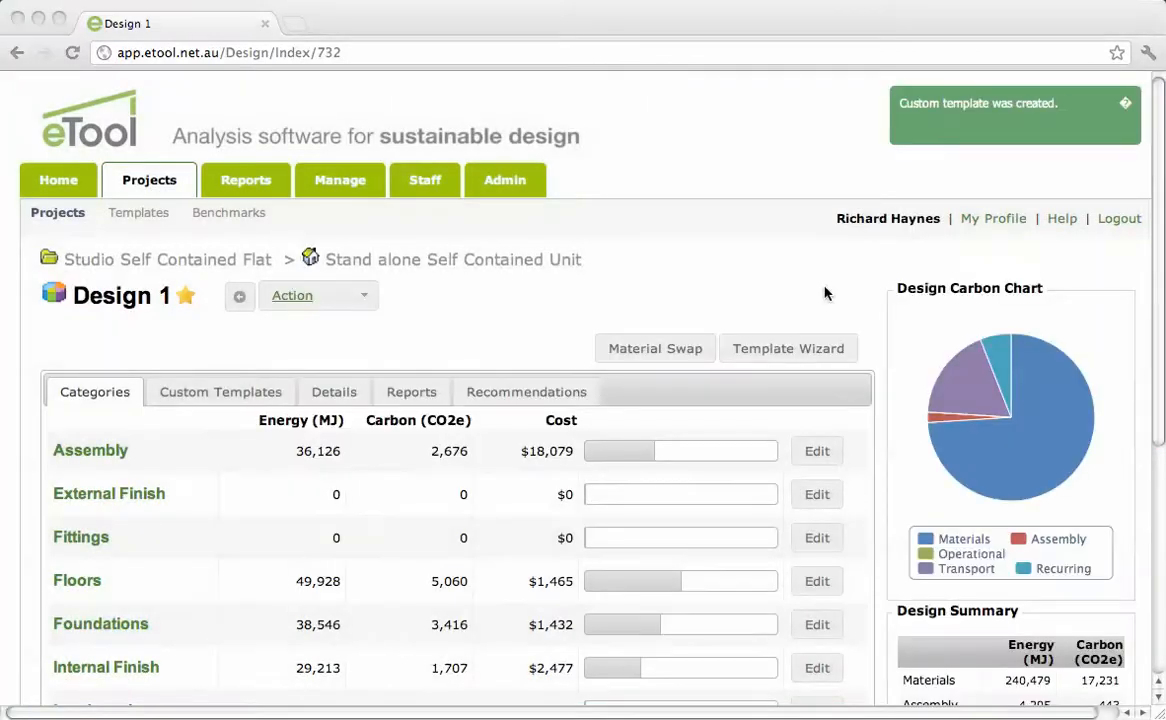
Step: Save 'Carpet, Glue Down Nylon, Nylon Underlay' under Internal Finish at 45 m2
{"action": "left_click", "coordinate": [788, 348]}
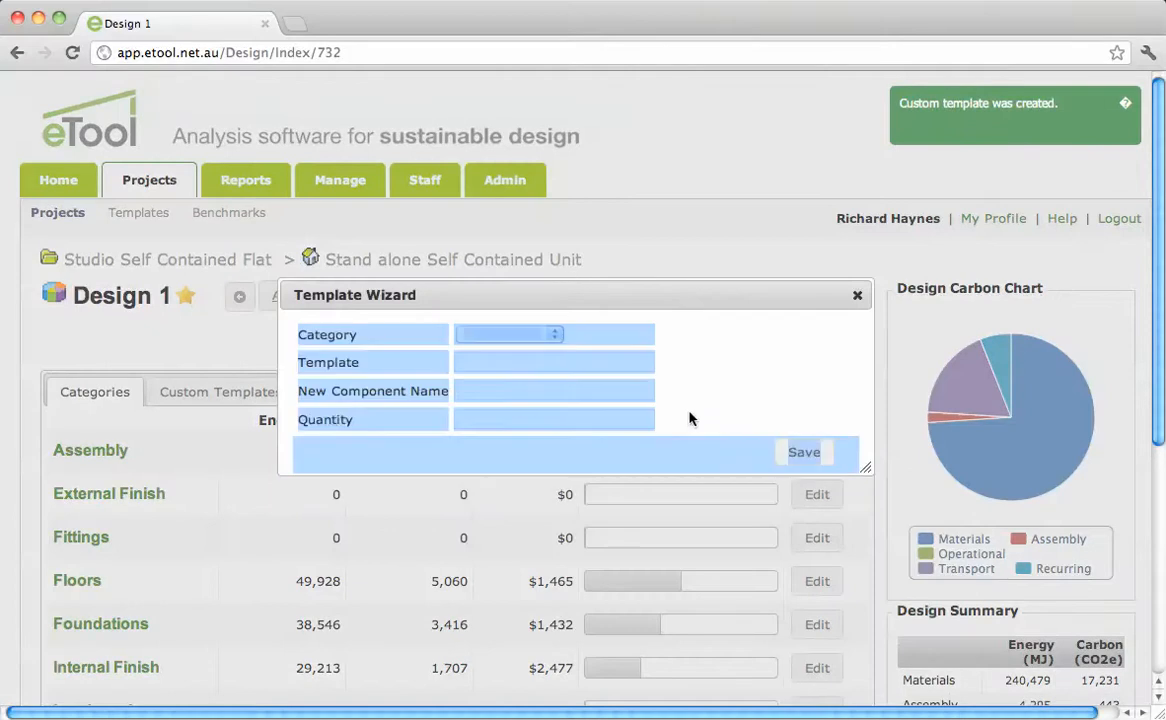
{"action": "left_click", "coordinate": [509, 334]}
{"action": "type", "text": "car"}
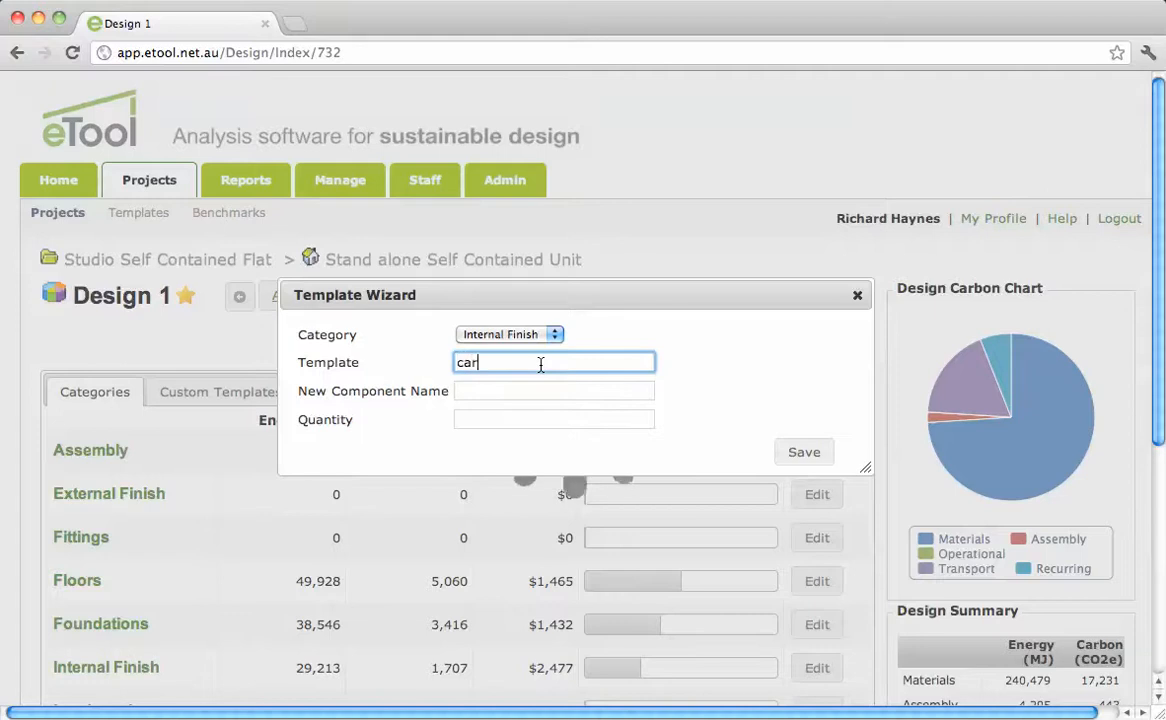
{"action": "type", "text": "p"}
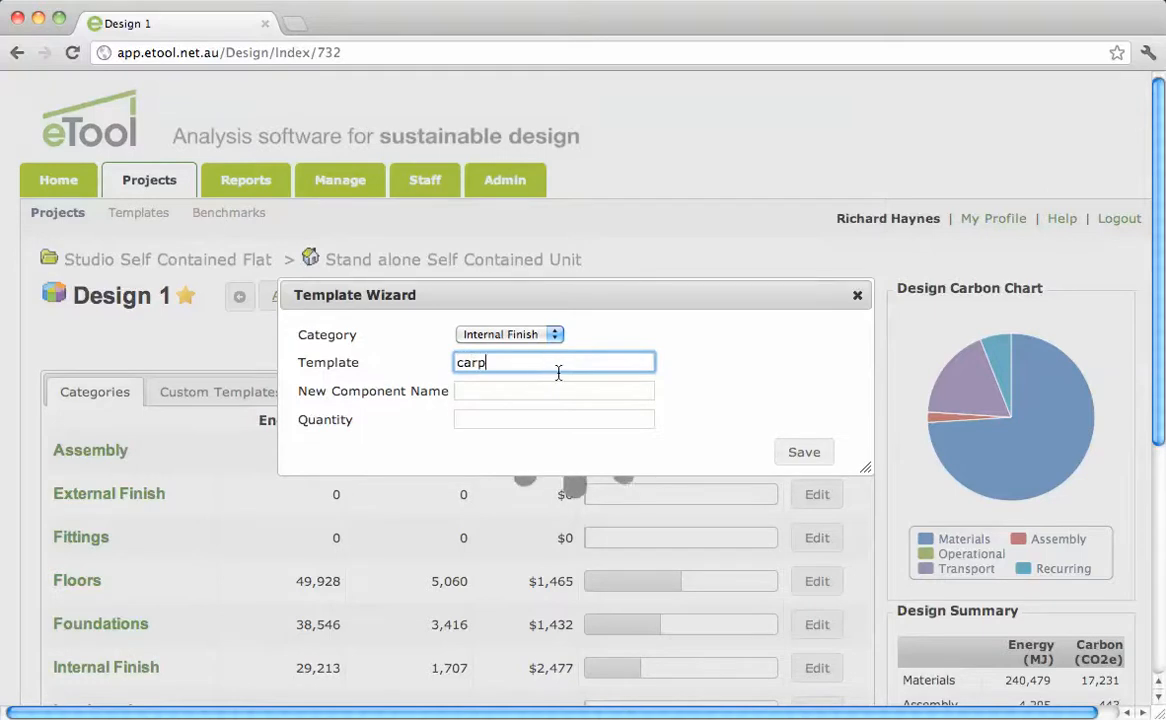
{"action": "type", "text": "carp"}
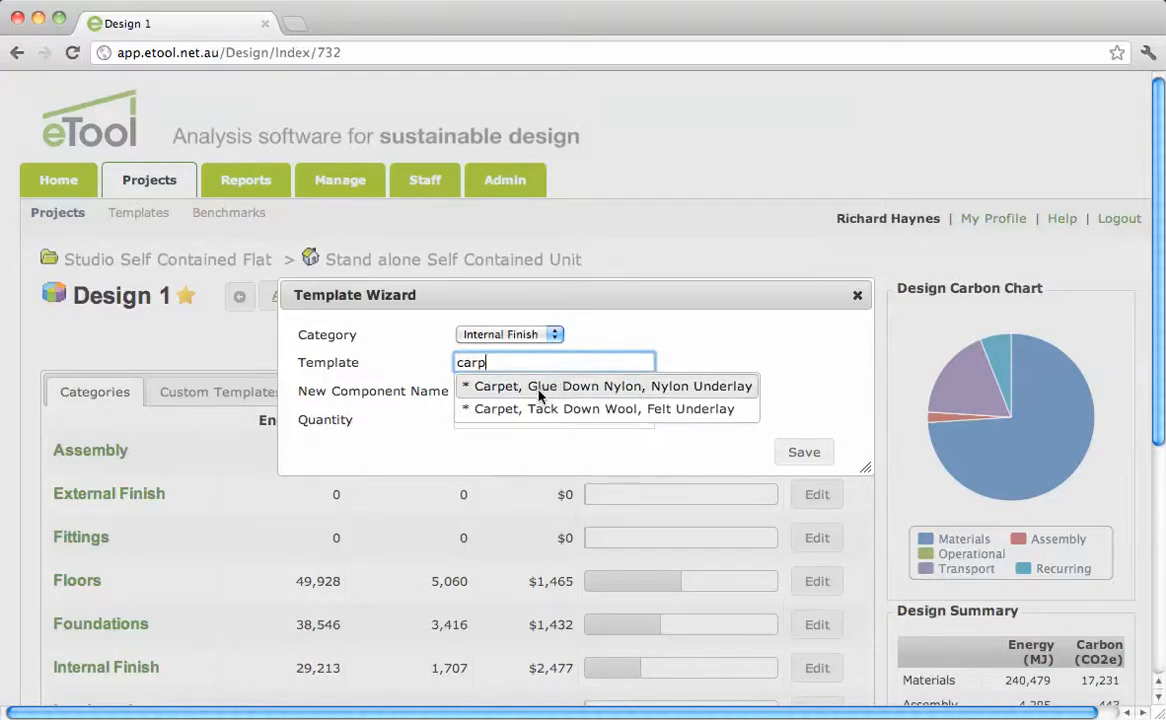
{"action": "left_click", "coordinate": [610, 386]}
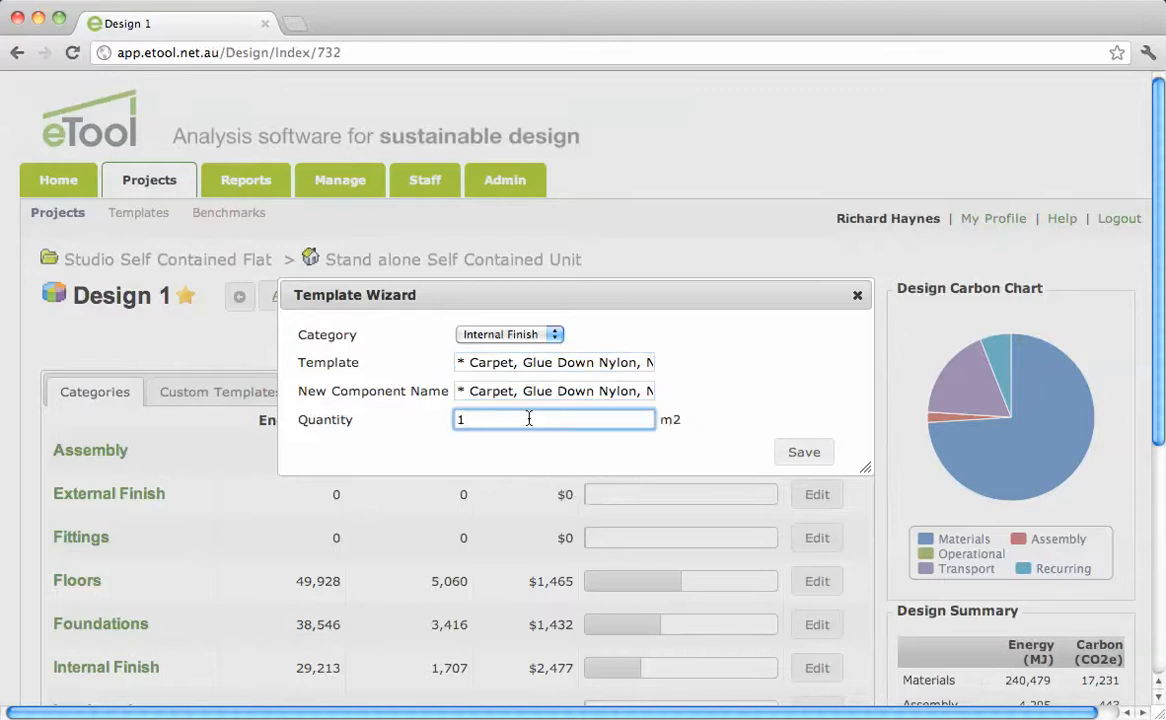
{"action": "type", "text": "45"}
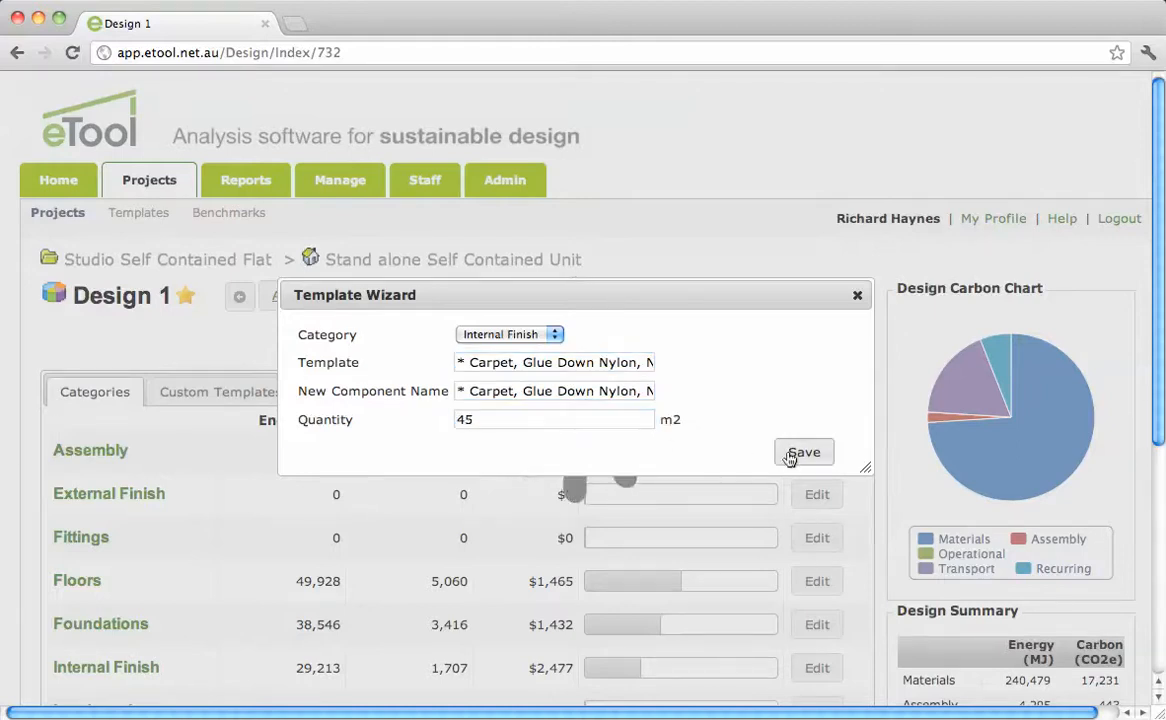
{"action": "left_click", "coordinate": [804, 452]}
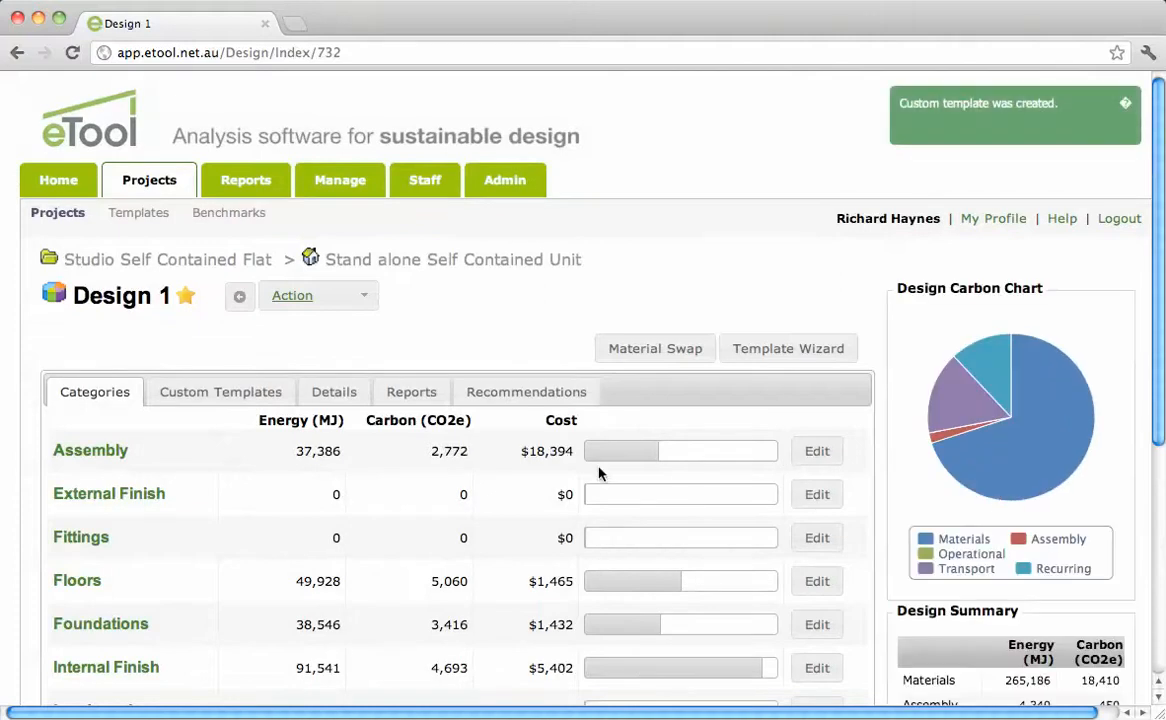
Step: Add the Operational Energy 3 x 2 Services template at 0.5 dwelling via the Template Wizard
{"action": "scroll", "scroll_direction": "down", "scroll_amount": 3}
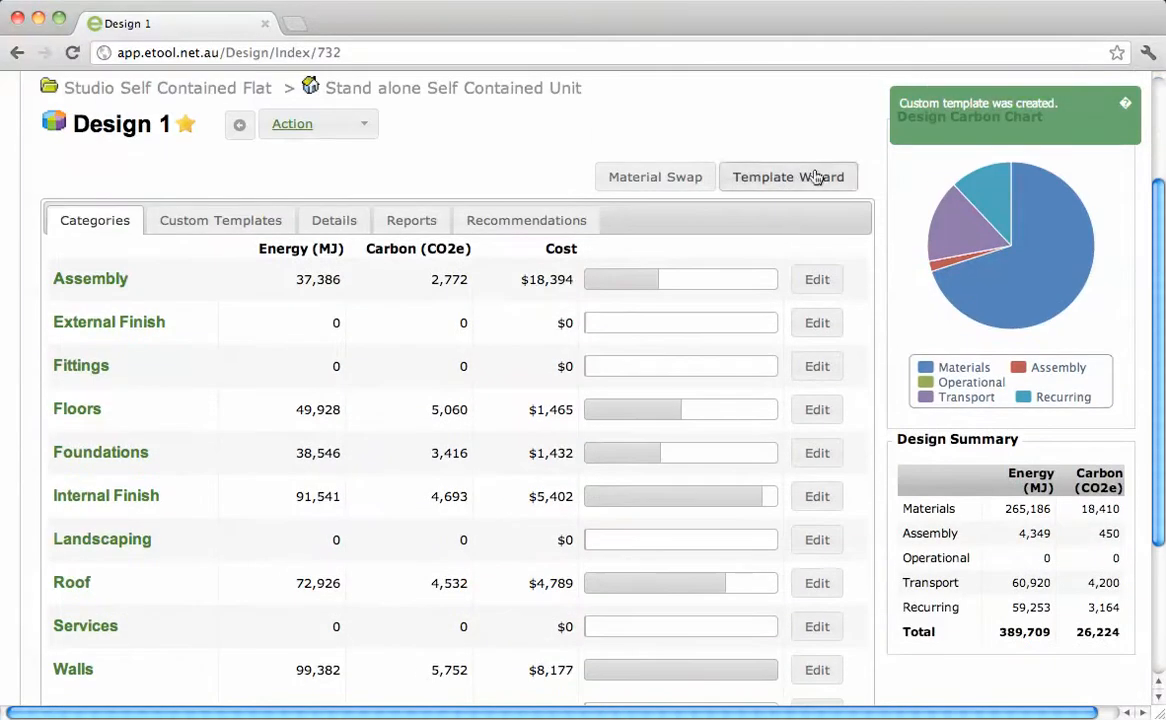
{"action": "left_click", "coordinate": [788, 177]}
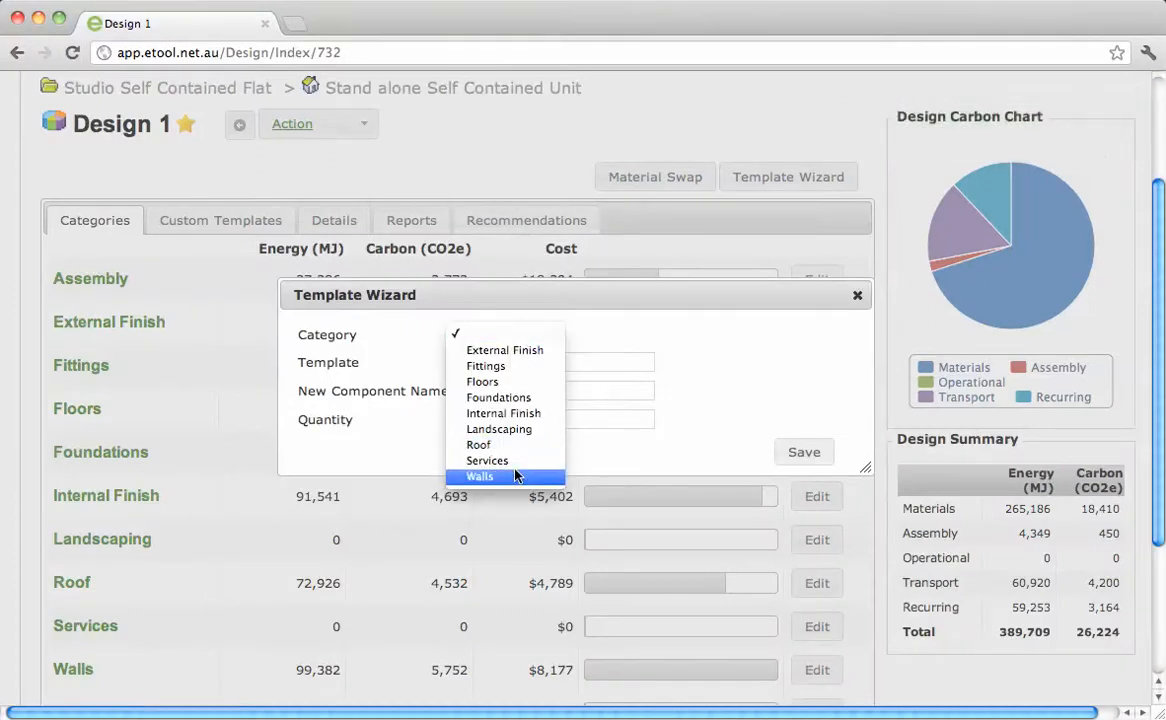
{"action": "left_click", "coordinate": [487, 460]}
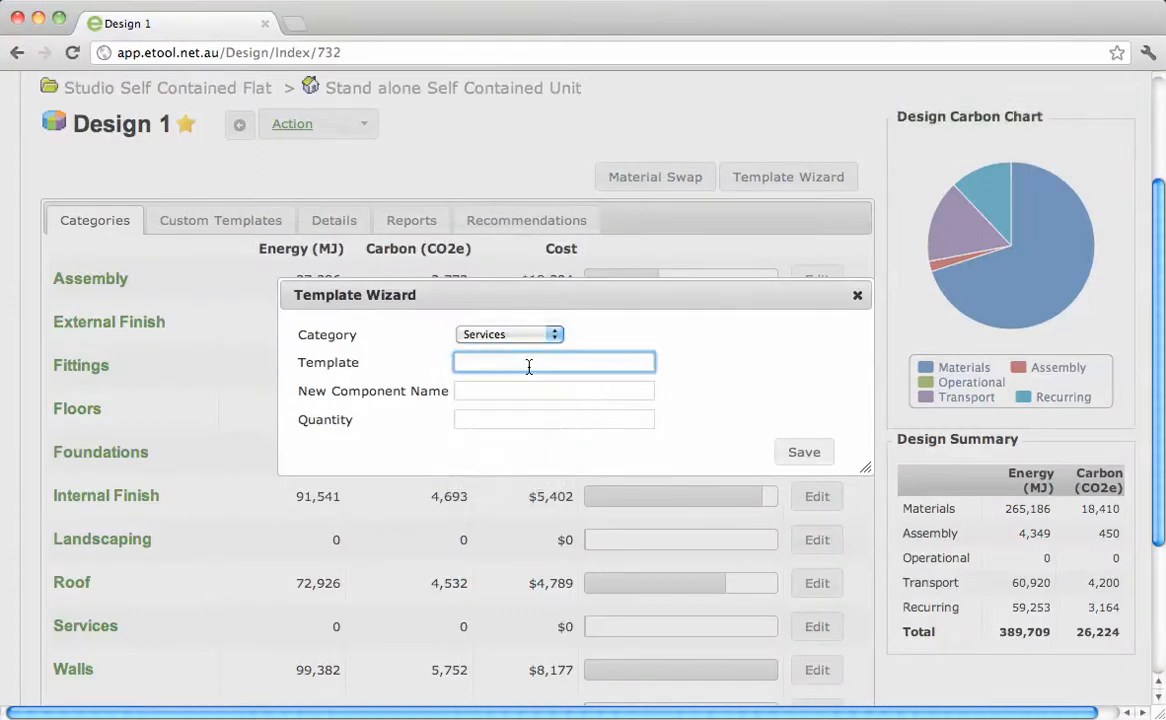
{"action": "type", "text": "oper"}
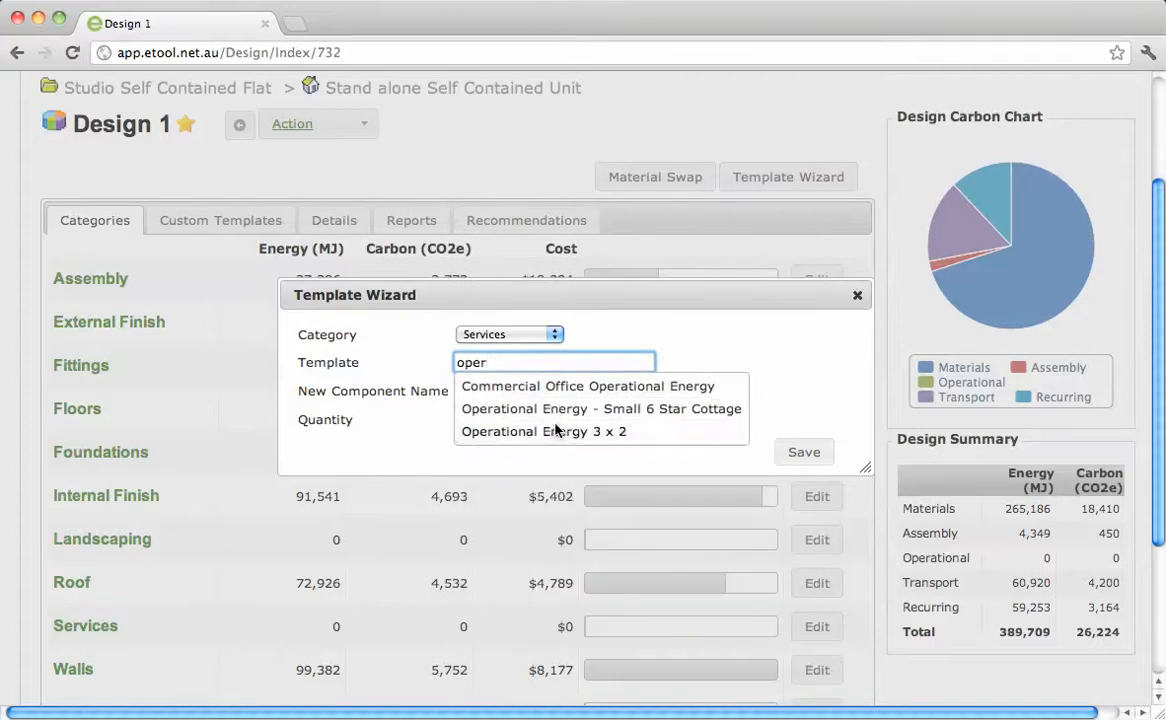
{"action": "left_click", "coordinate": [543, 431]}
{"action": "type", "text": ".5"}
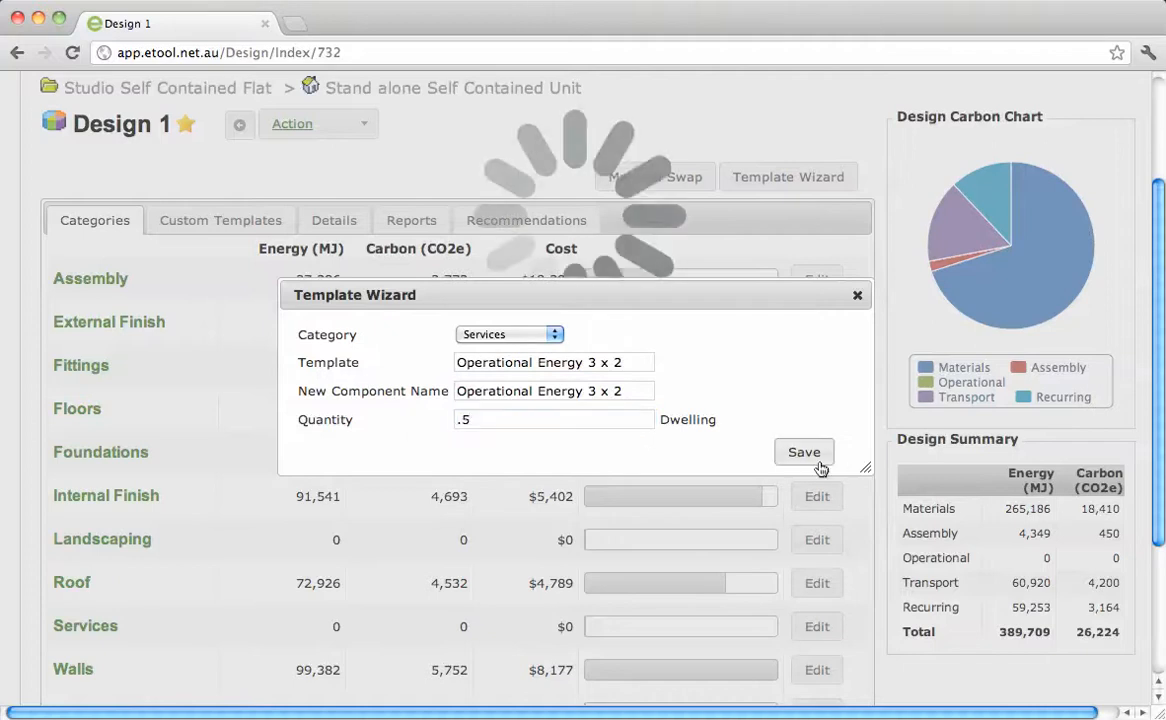
{"action": "left_click", "coordinate": [804, 452]}
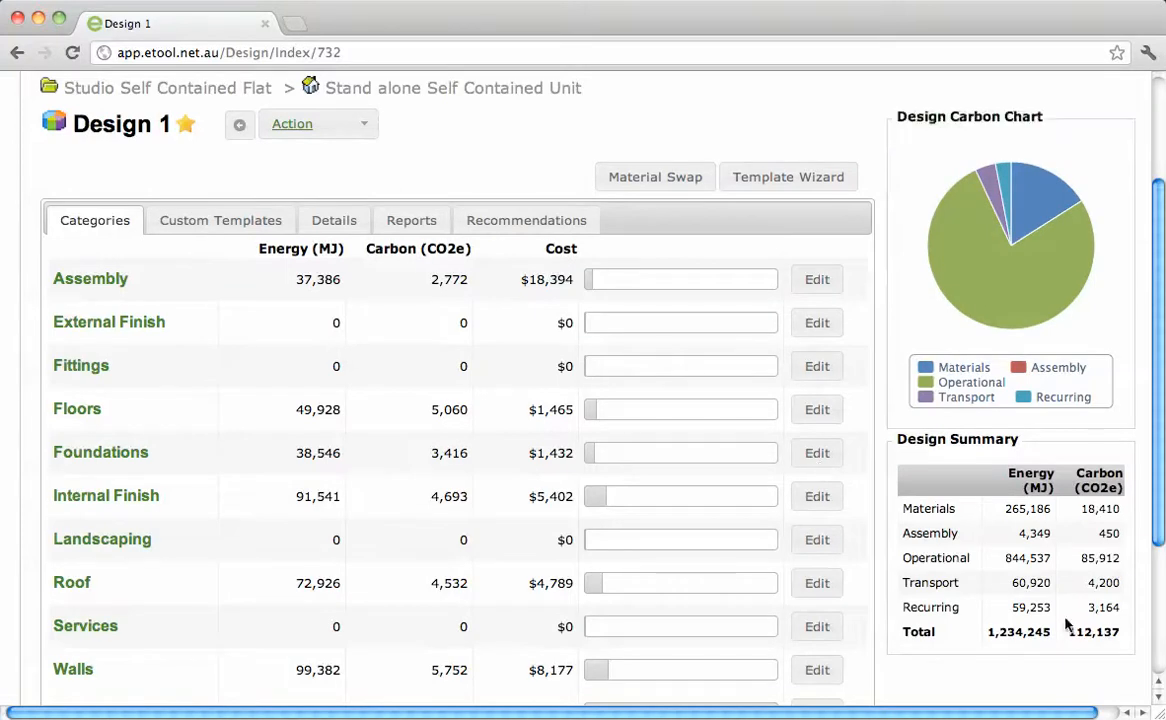
{"action": "mouse_move", "coordinate": [1093, 645]}
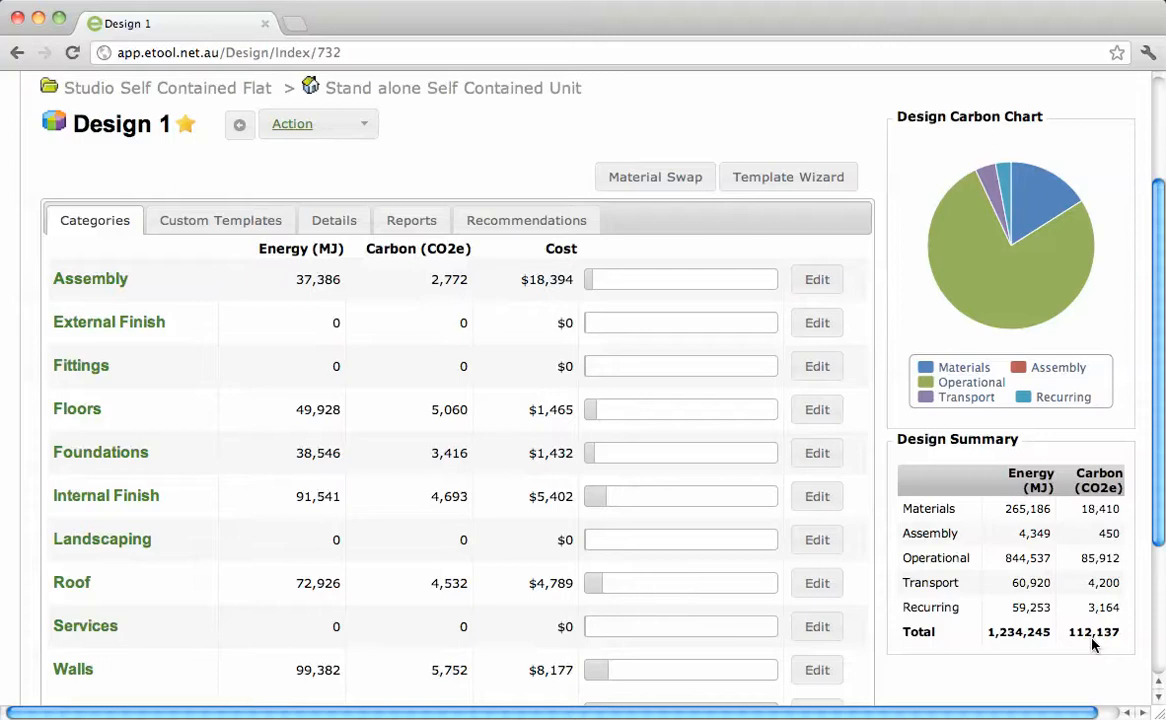
{"action": "mouse_move", "coordinate": [985, 249]}
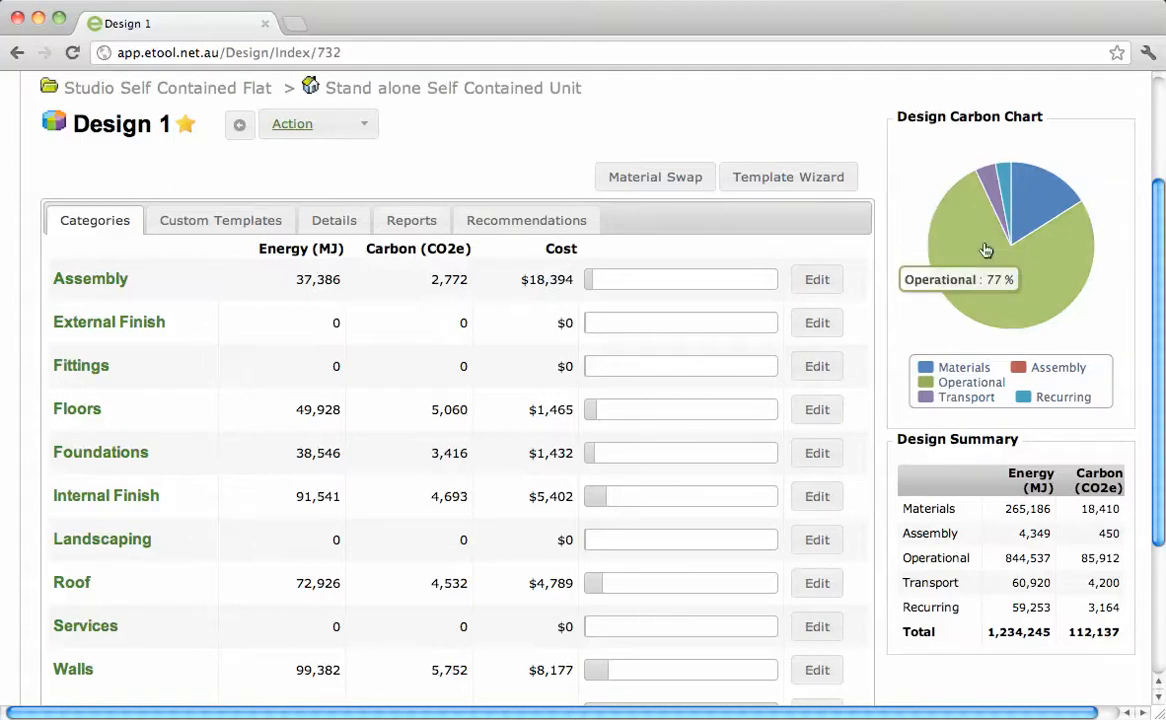
{"action": "mouse_move", "coordinate": [1013, 215]}
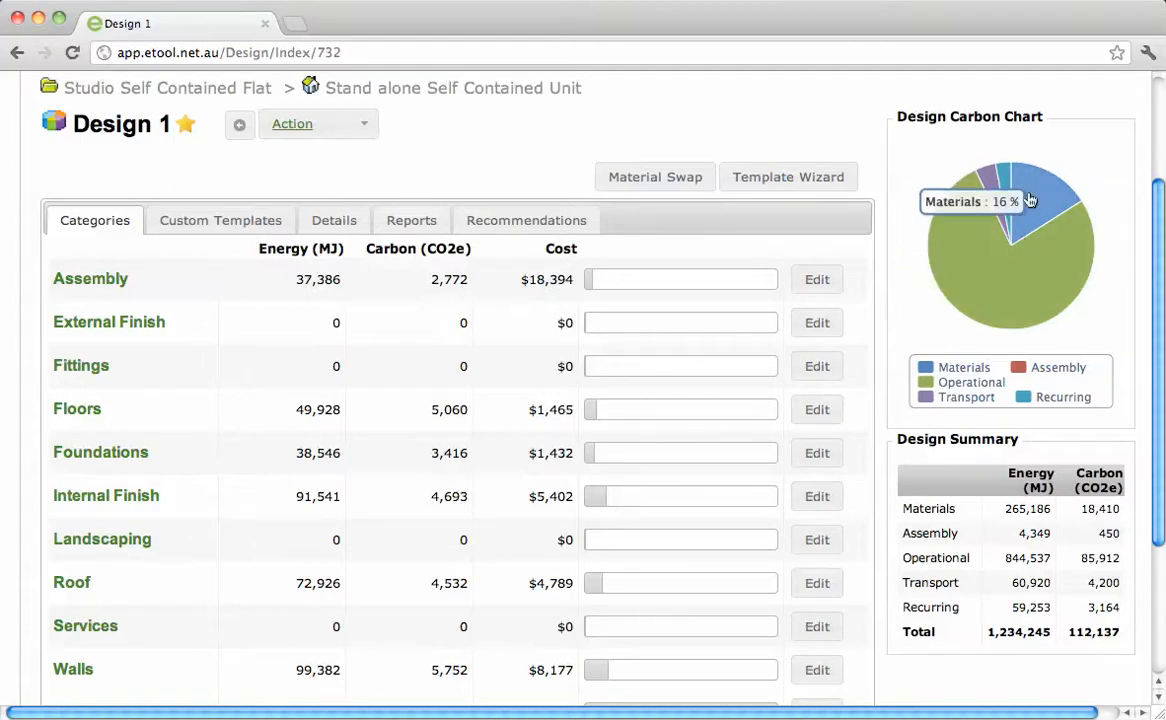
{"action": "mouse_move", "coordinate": [1000, 185]}
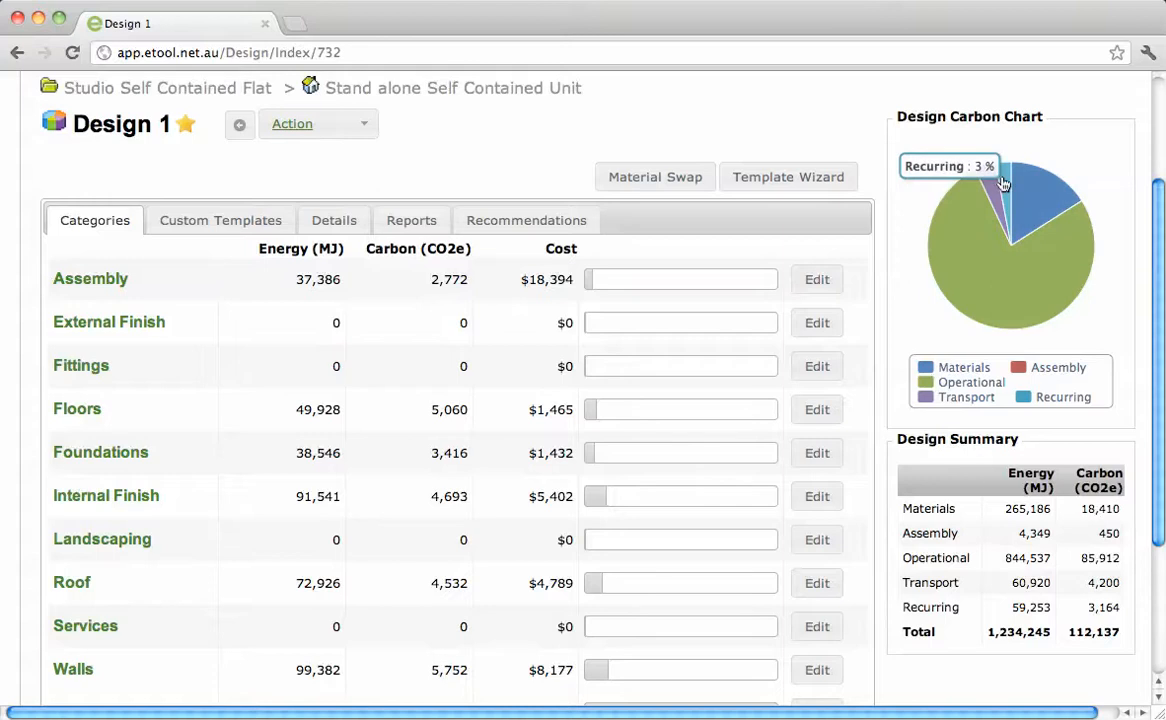
{"action": "mouse_move", "coordinate": [992, 188]}
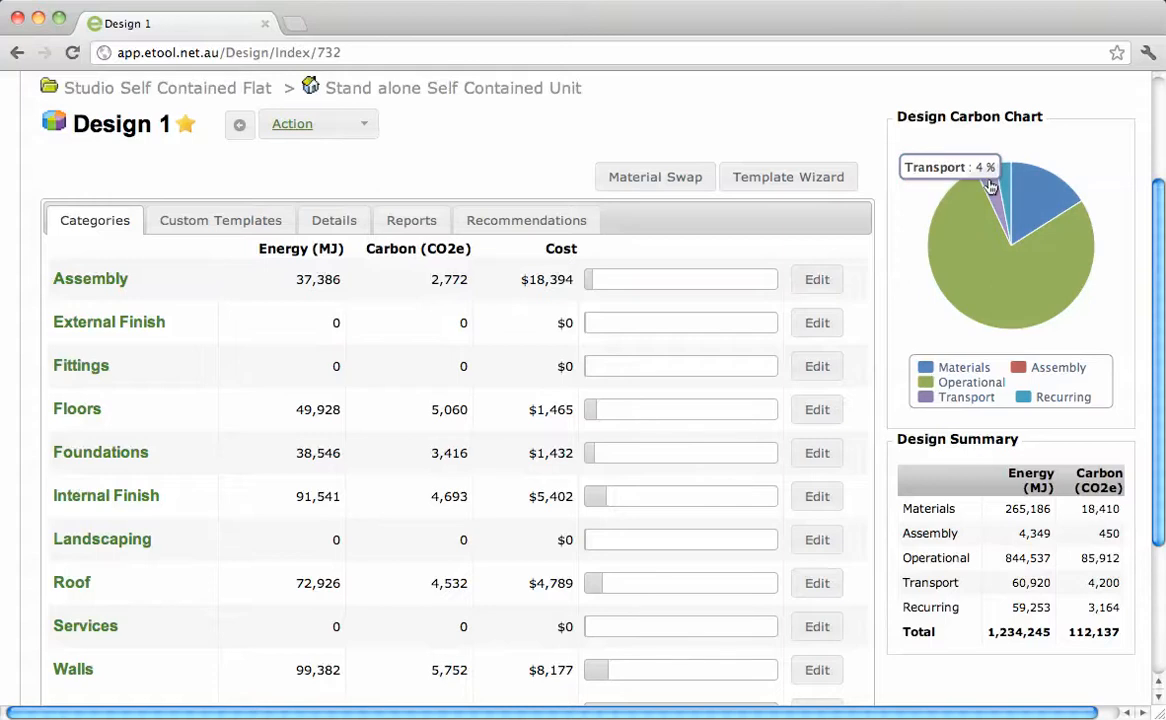
{"action": "mouse_move", "coordinate": [984, 221]}
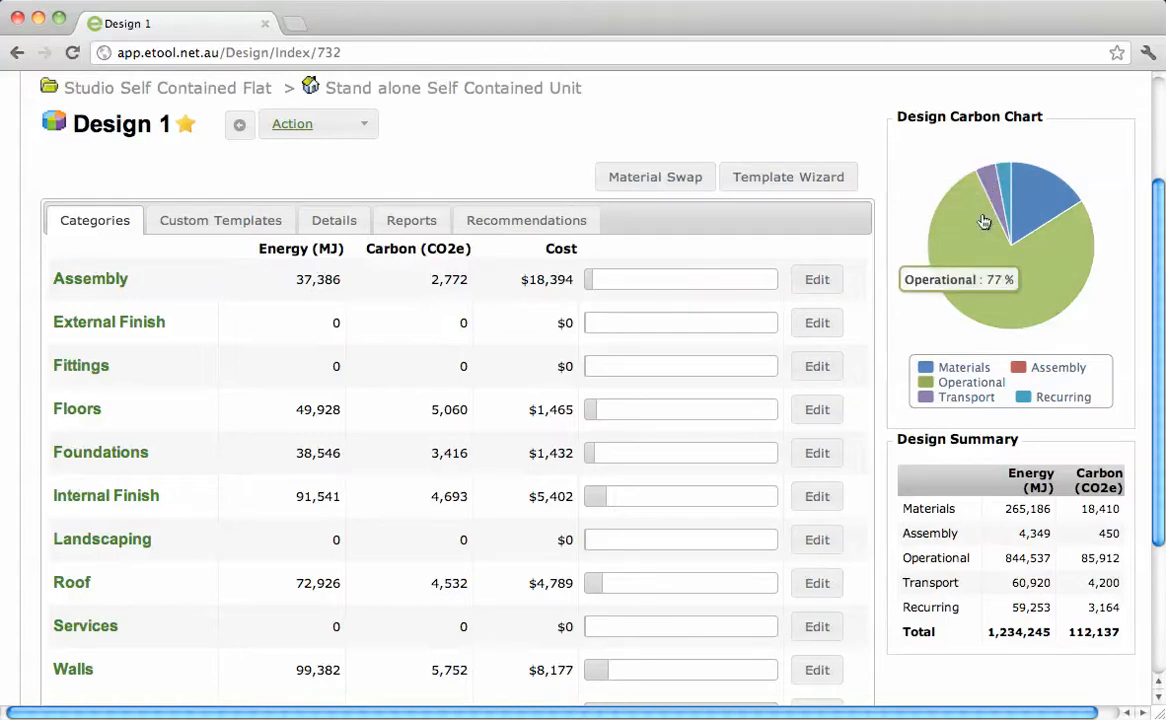
{"action": "mouse_move", "coordinate": [584, 350]}
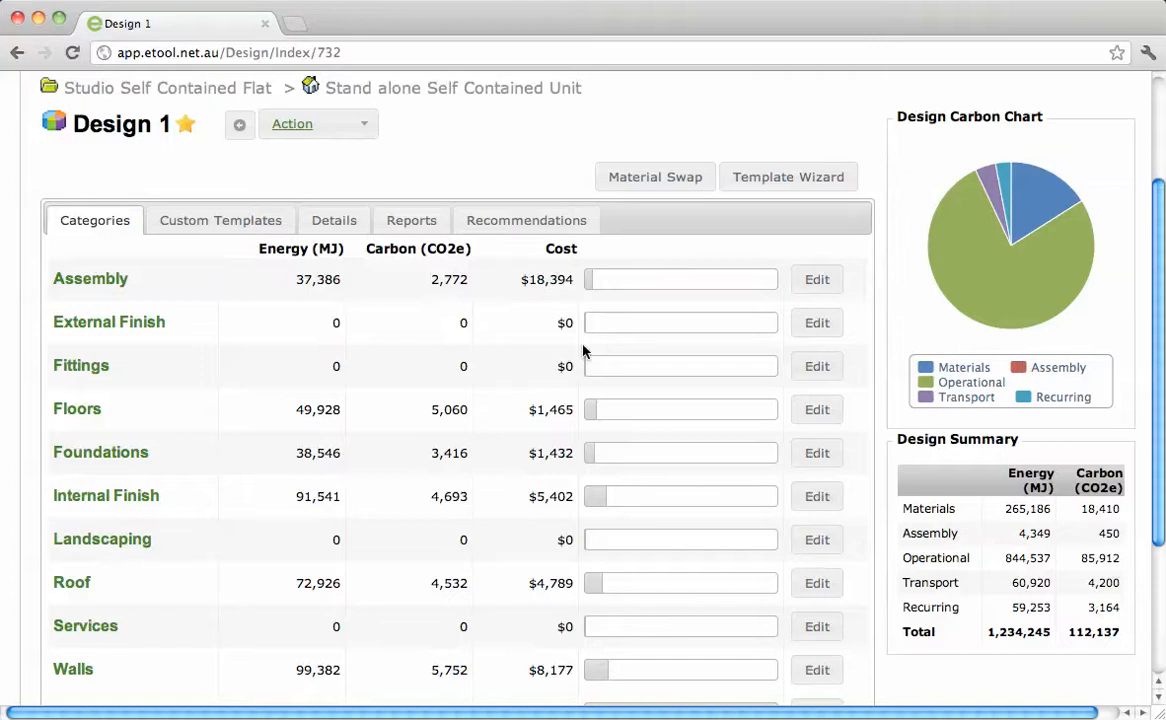
{"action": "scroll", "scroll_direction": "down", "scroll_amount": 3}
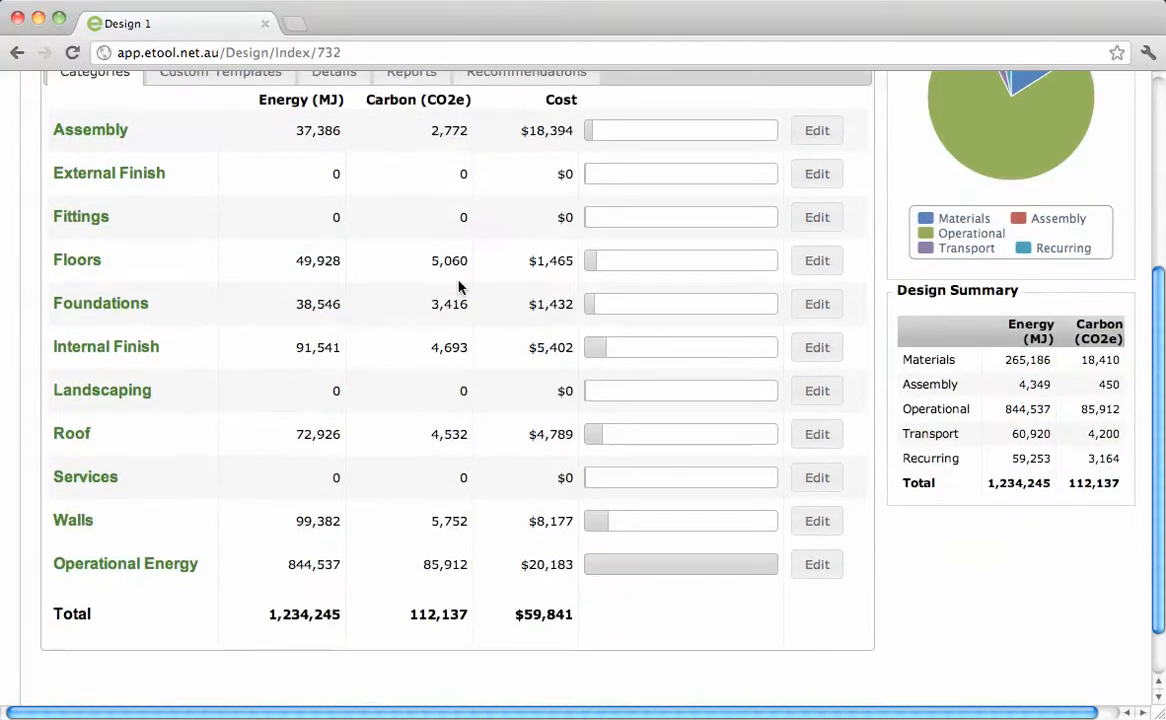
{"action": "scroll", "scroll_direction": "up", "scroll_amount": 3}
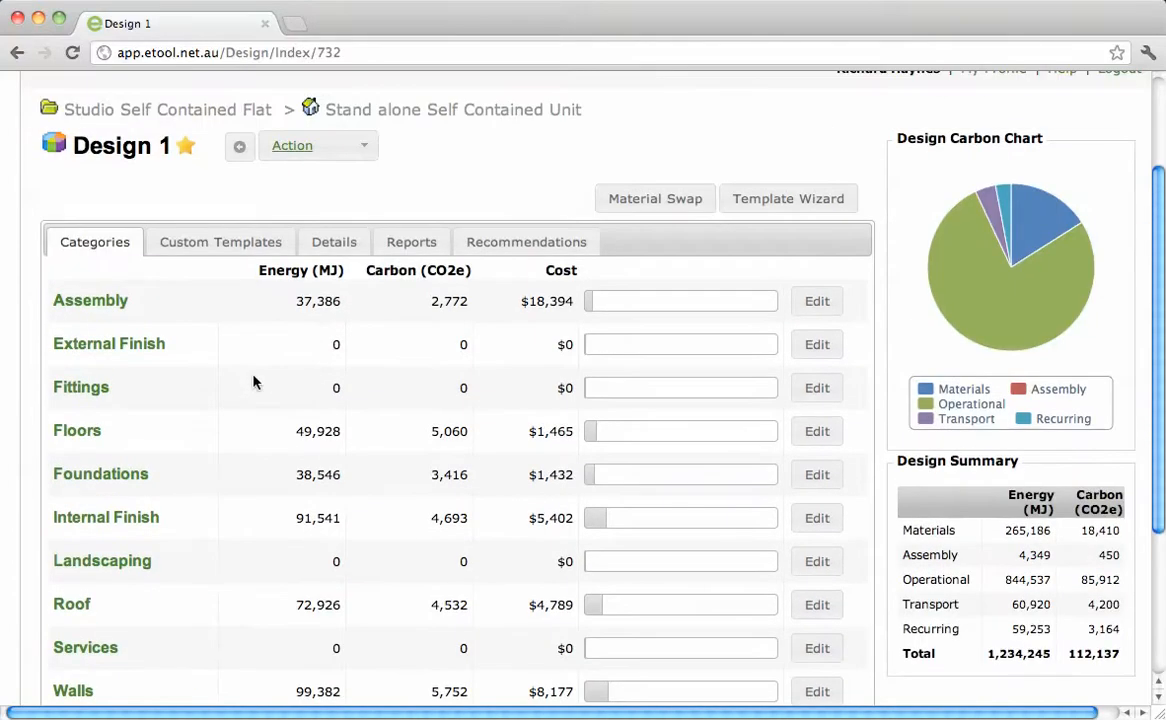